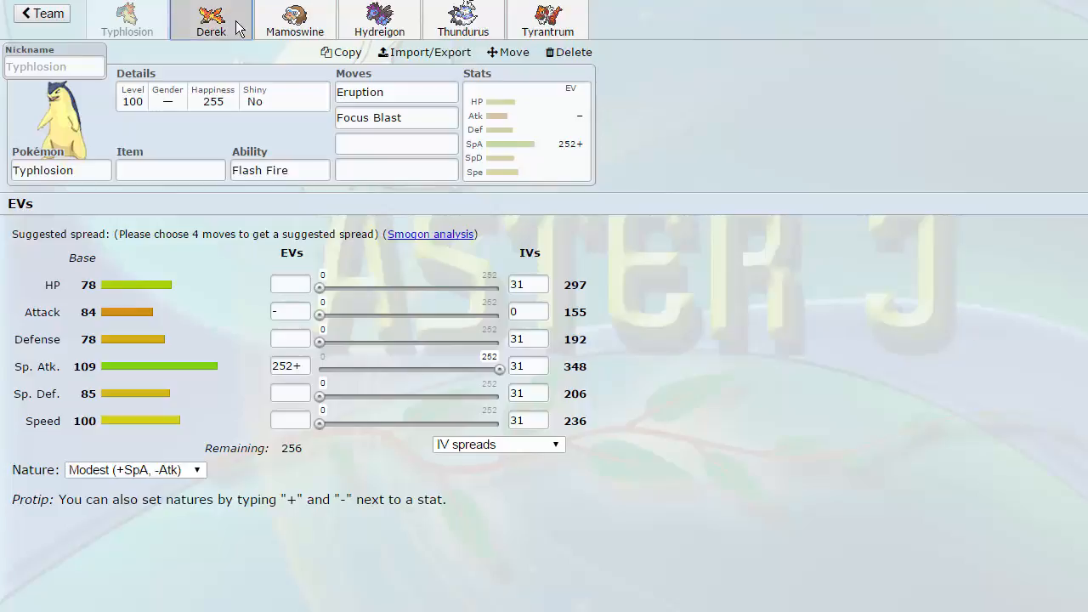
mouse_move(244, 232)
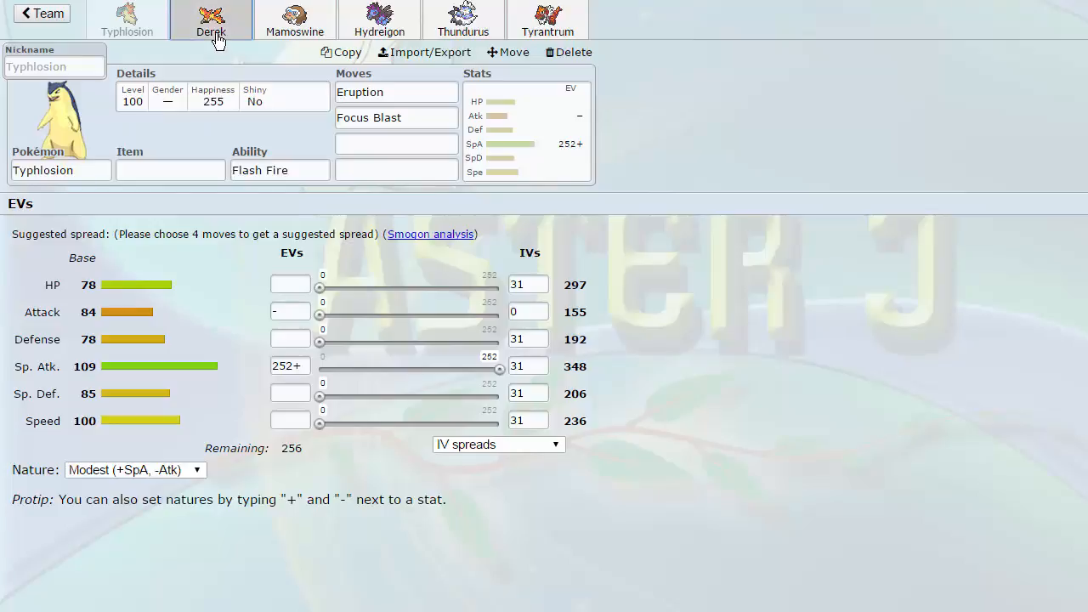
Glance at Derek, return to Typhlosion, and view options for the Eruption slot.
left_click(211, 19)
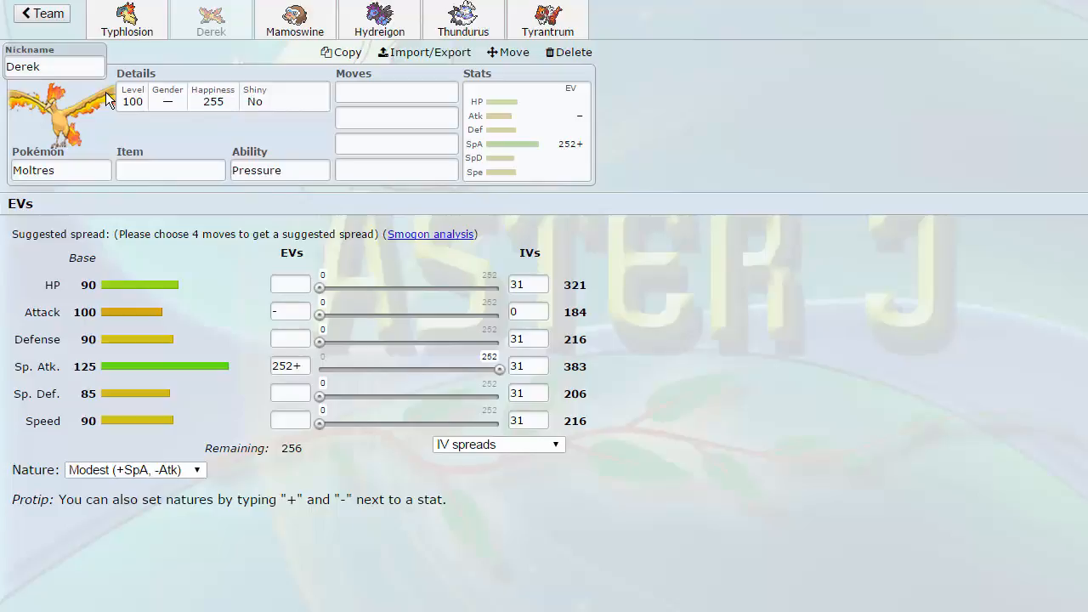
left_click(127, 19)
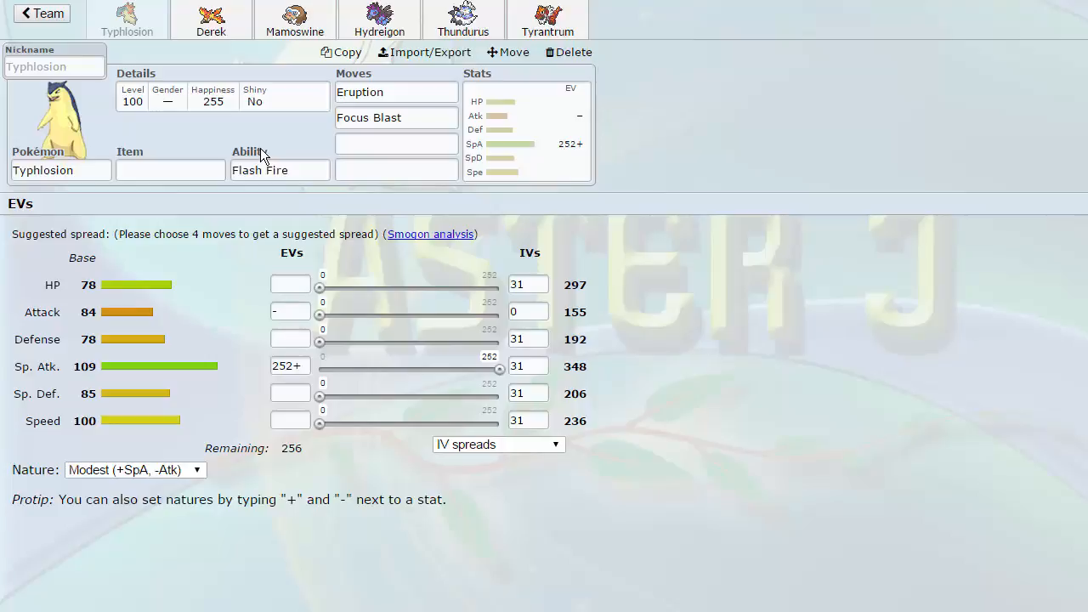
left_click(395, 92)
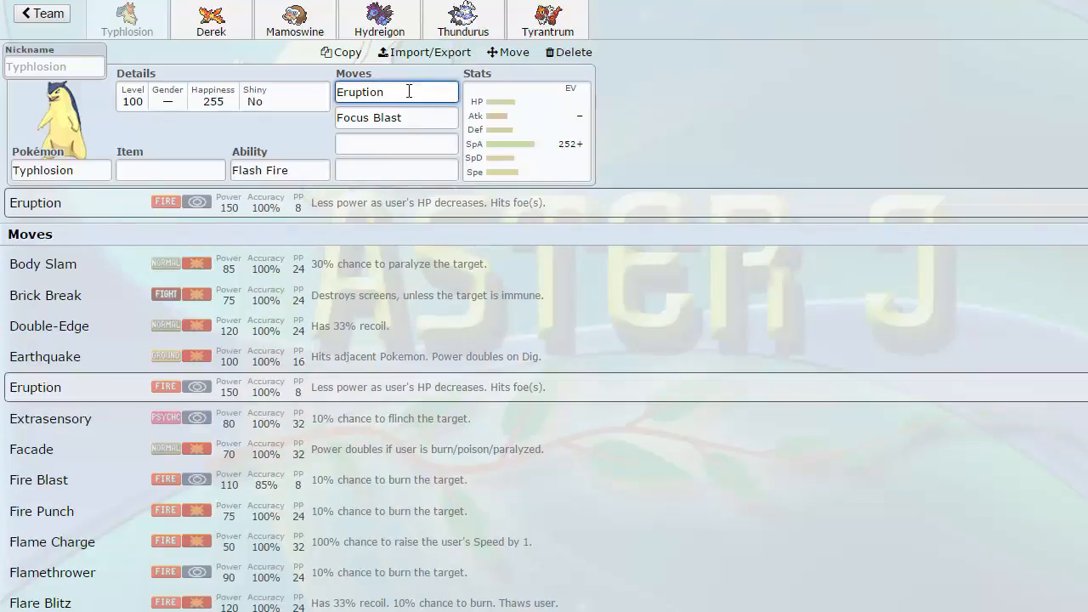
Scroll through move options for Typhlosion's Focus Blast slot.
left_click(397, 117)
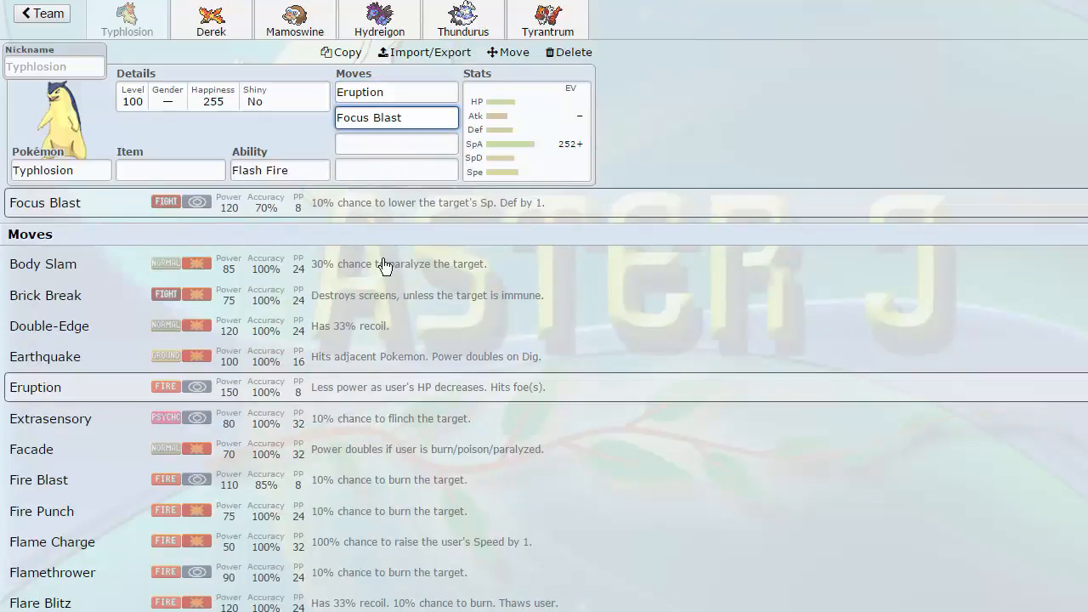
scroll("down", 3)
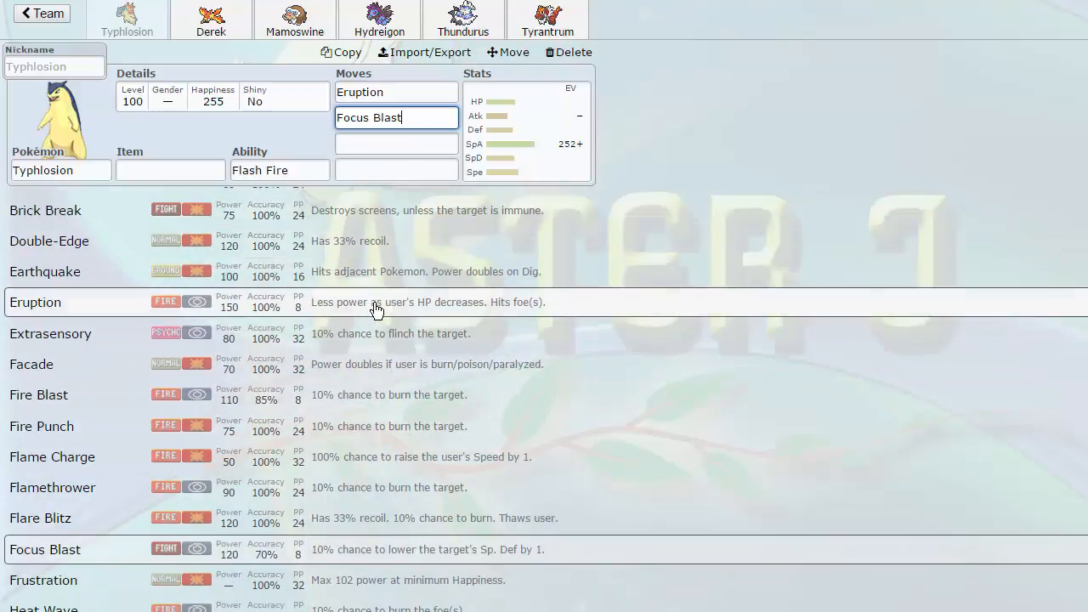
scroll("down", 3)
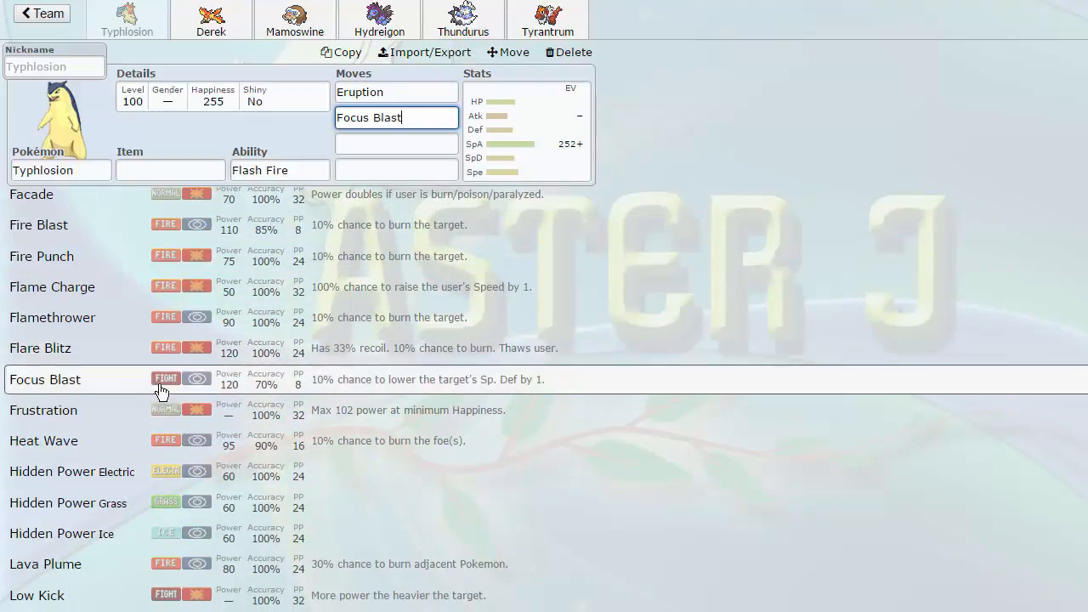
scroll("down", 3)
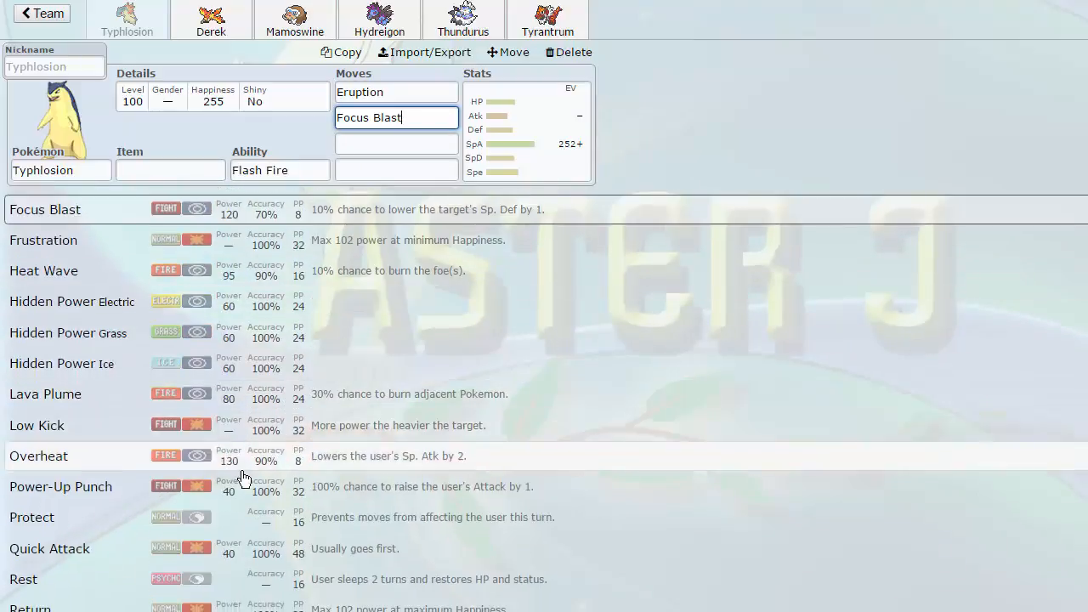
scroll("down", 3)
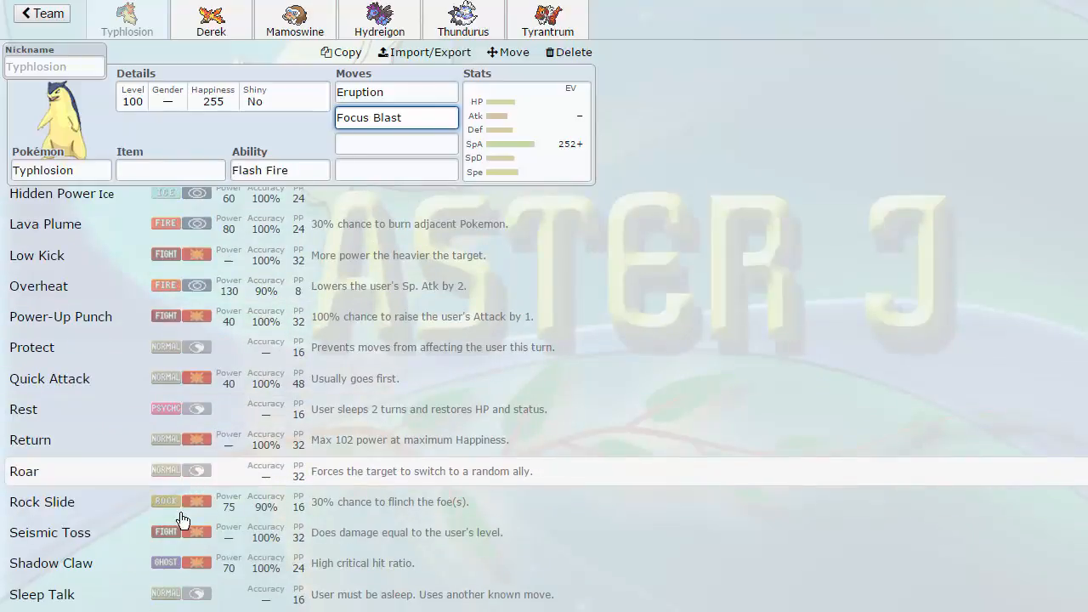
scroll("down", 3)
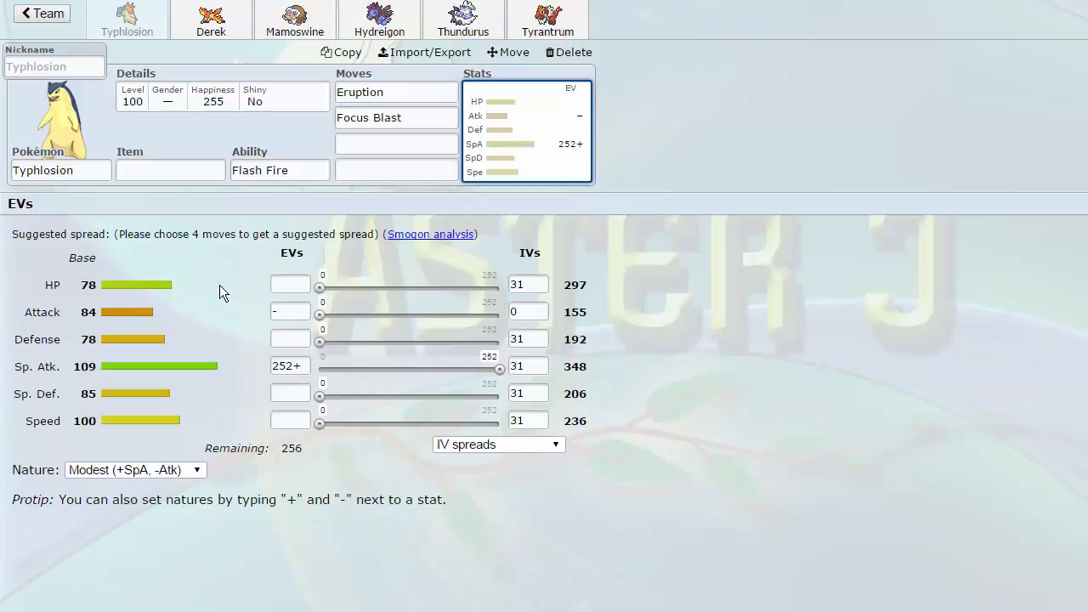
Browse learnable moves for Typhlosion's empty third move slot.
left_click(395, 143)
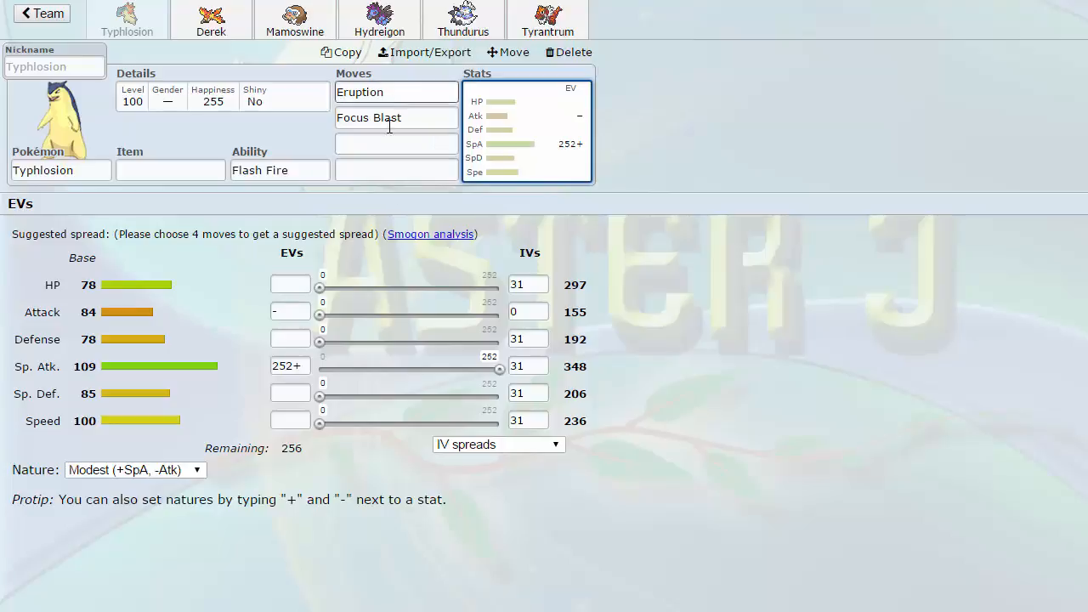
left_click(396, 143)
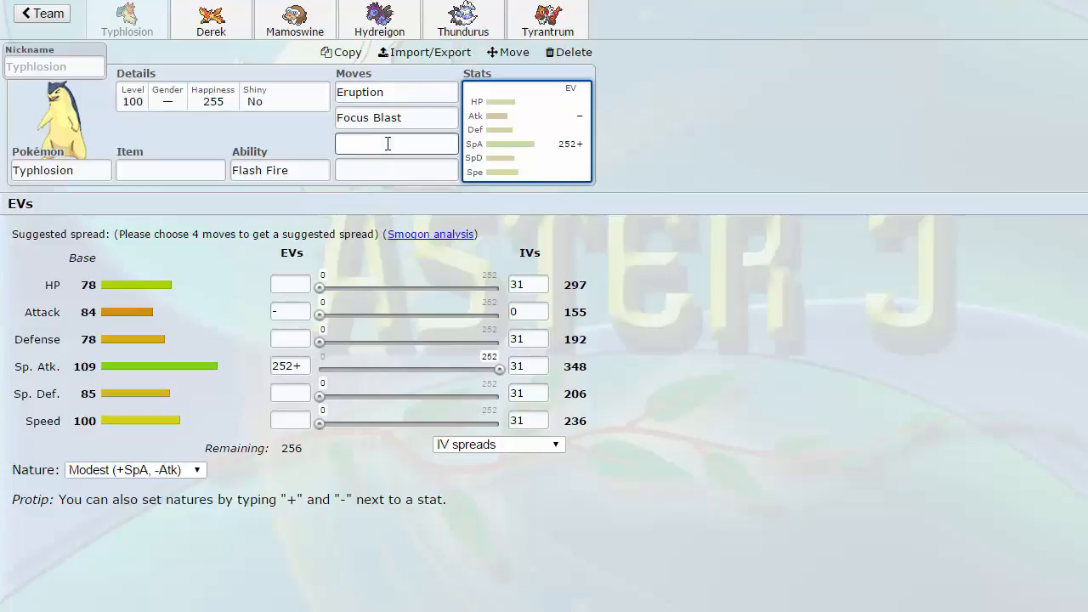
left_click(396, 143)
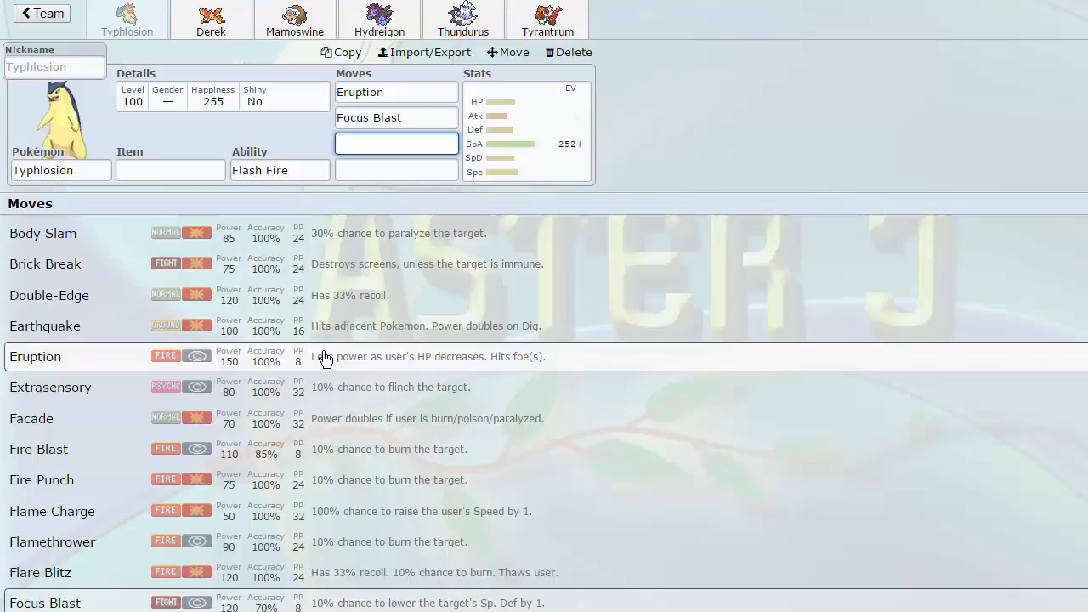
scroll("down", 3)
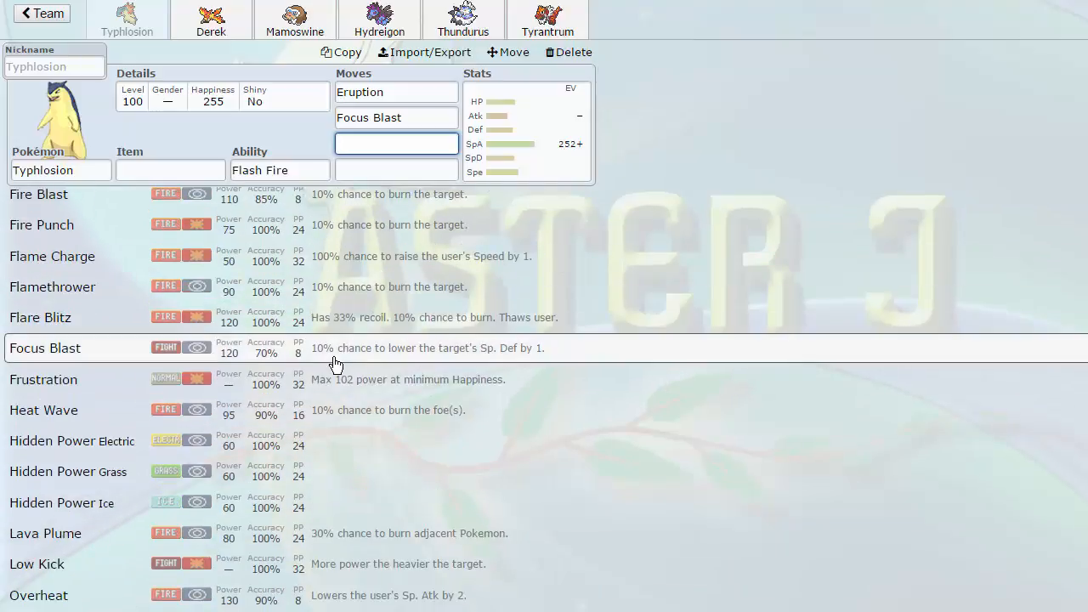
scroll("down", 3)
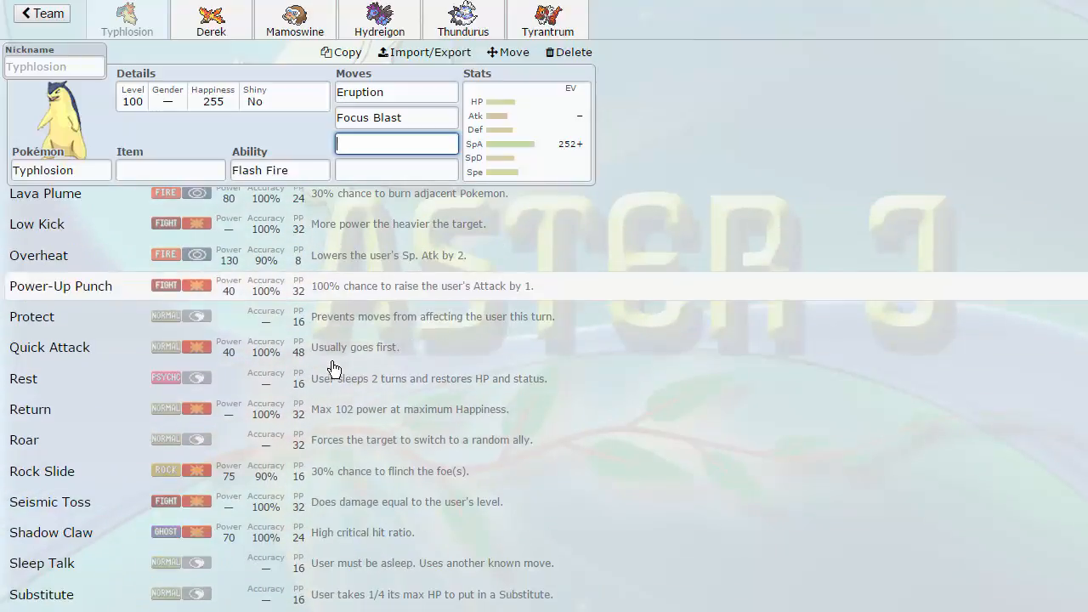
scroll("down", 3)
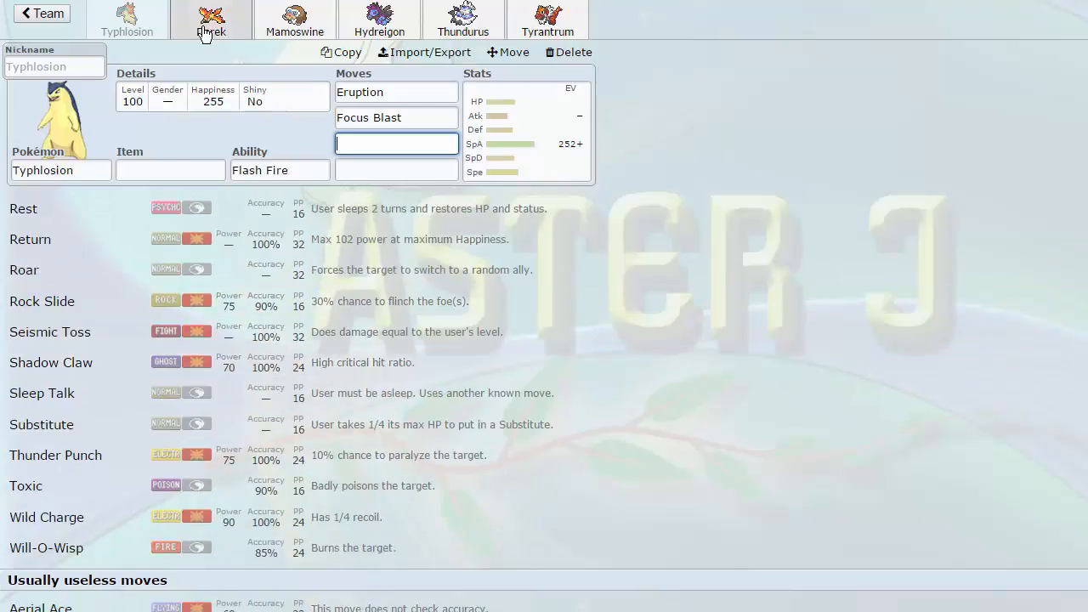
Alternate between Typhlosion and Derek to compare base stats and EVs, ending on Derek.
left_click(211, 19)
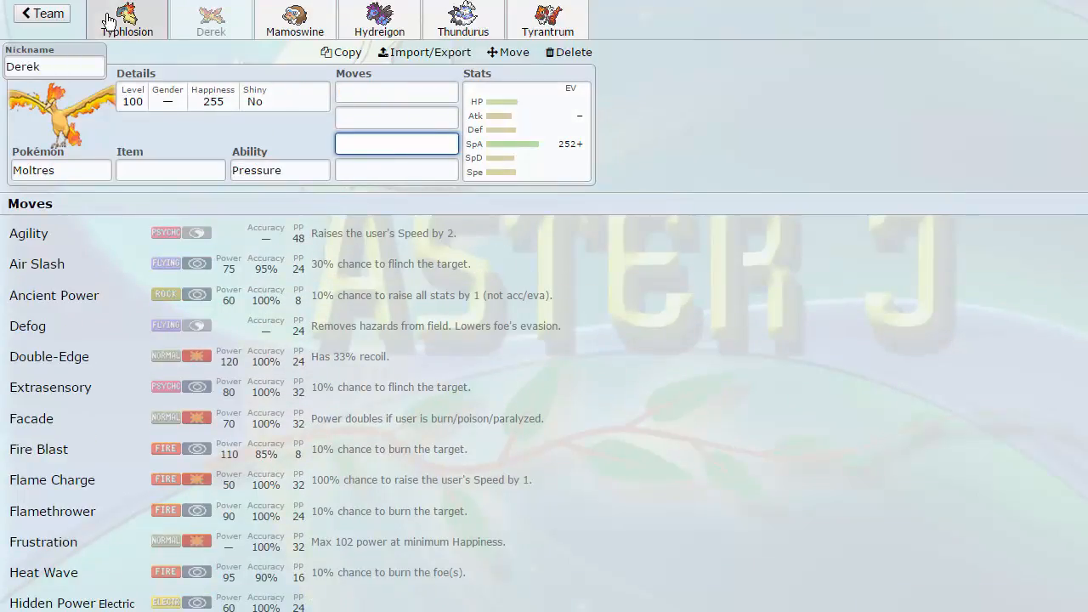
left_click(127, 19)
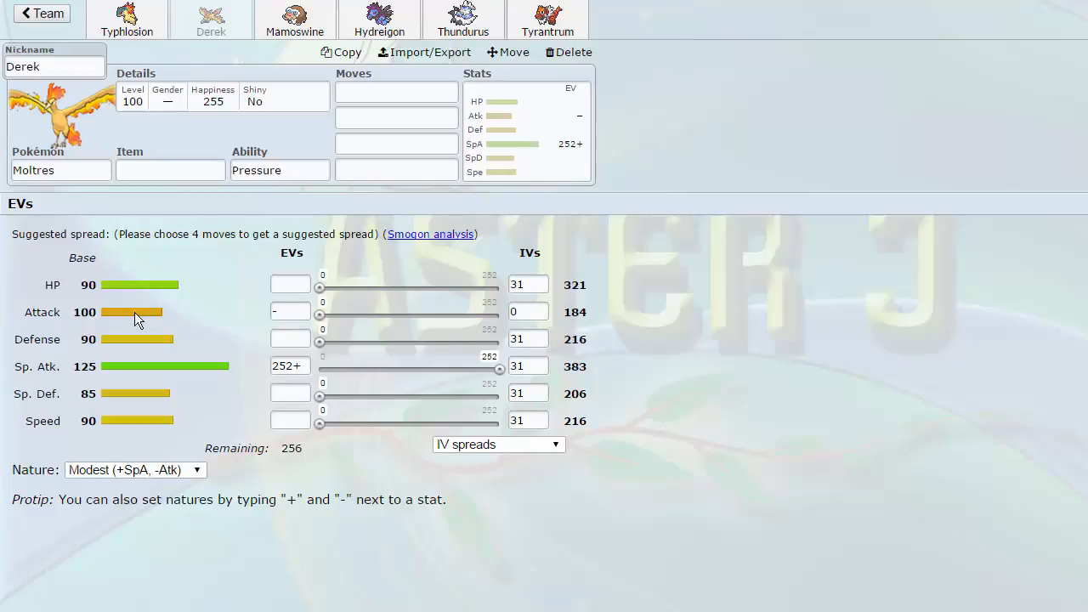
left_click(126, 19)
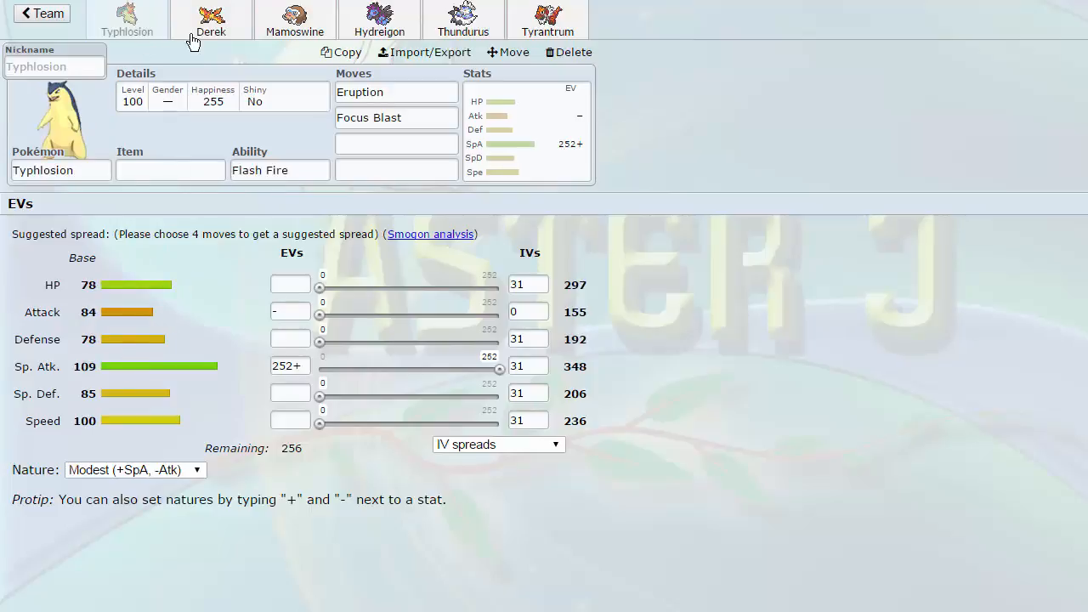
left_click(210, 18)
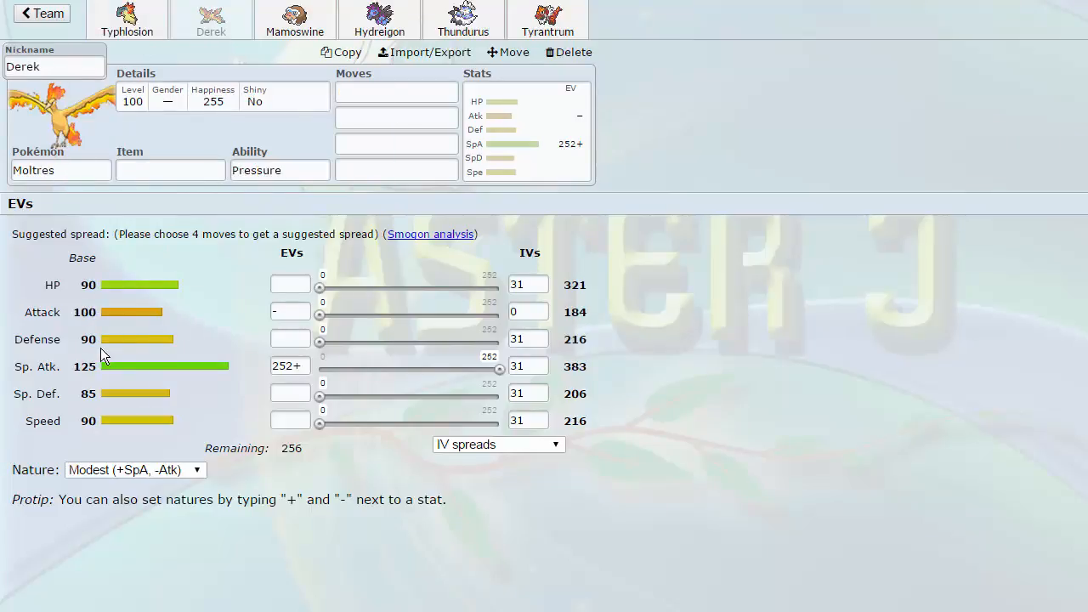
left_click(127, 19)
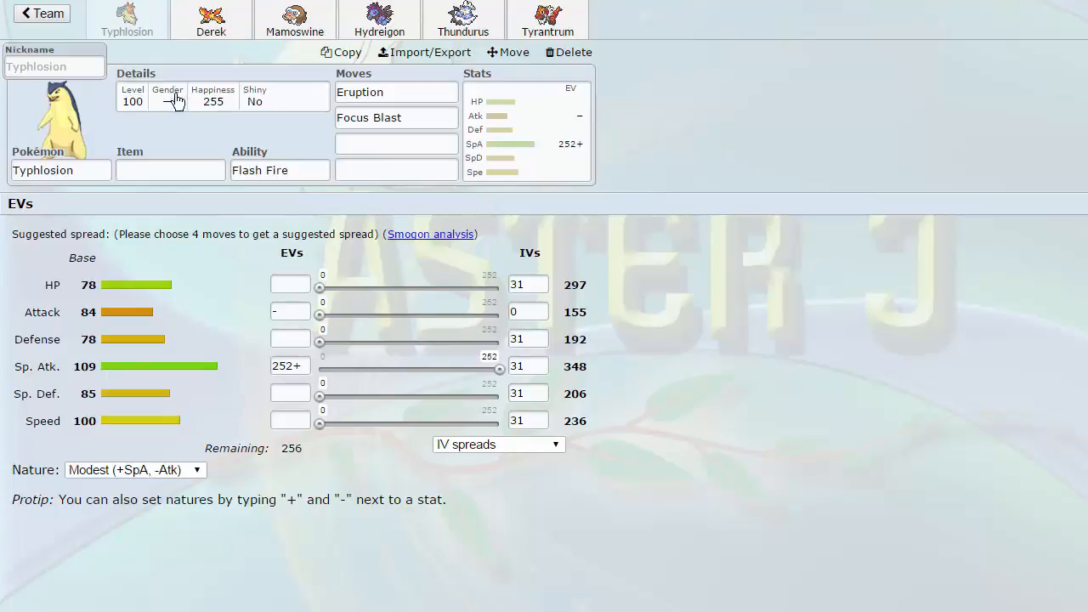
left_click(211, 19)
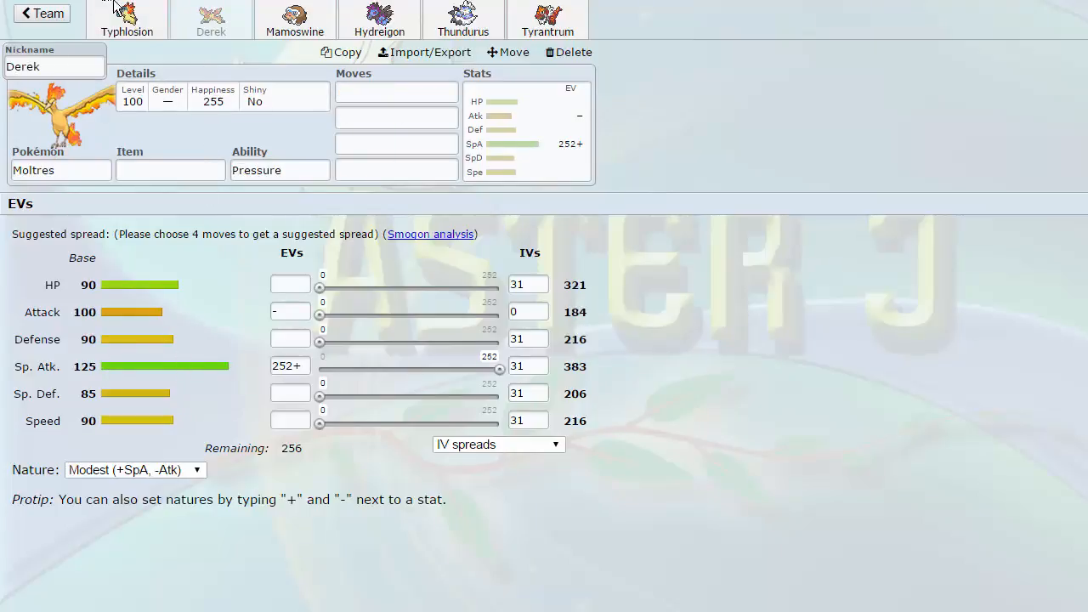
mouse_move(173, 405)
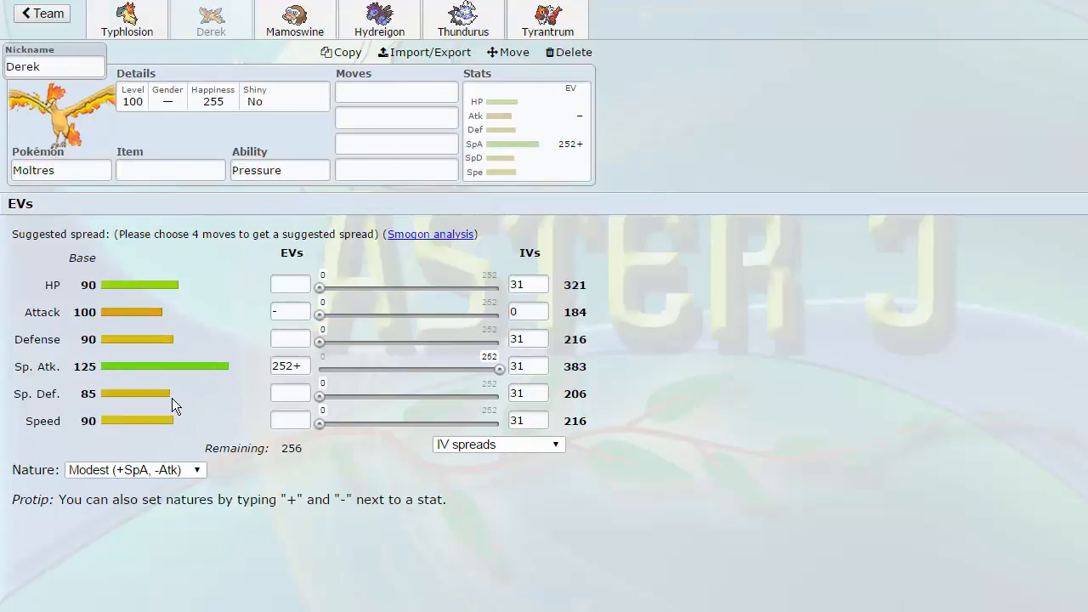
left_click(126, 18)
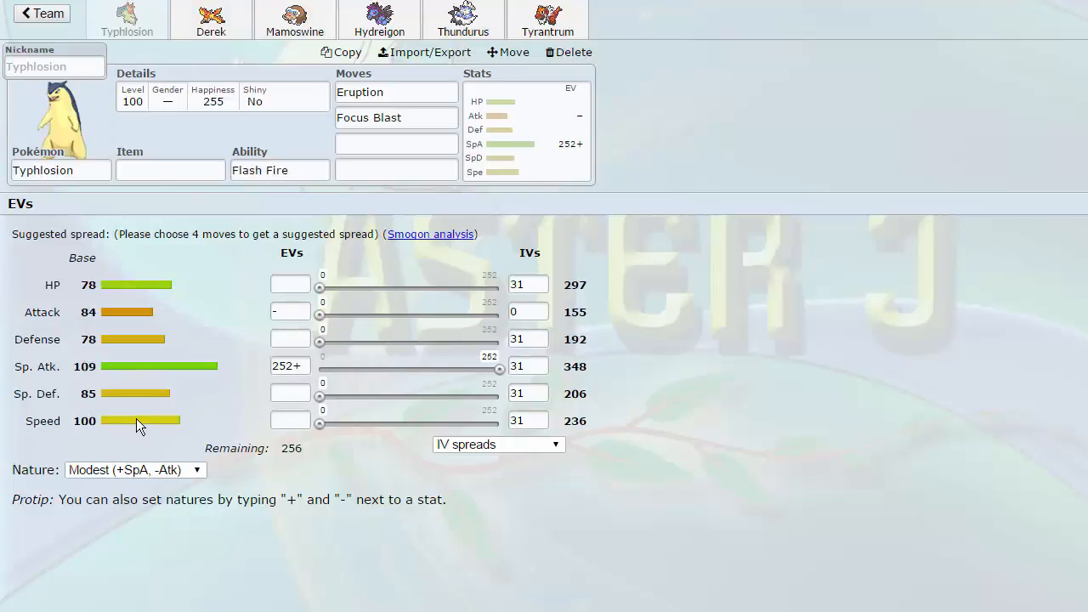
left_click(211, 15)
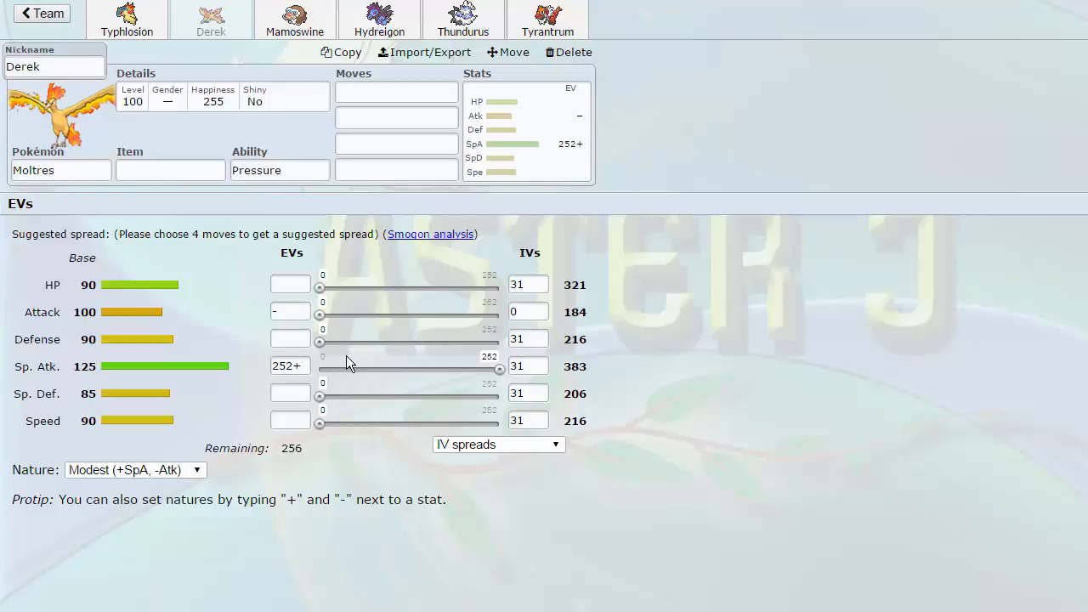
mouse_move(456, 223)
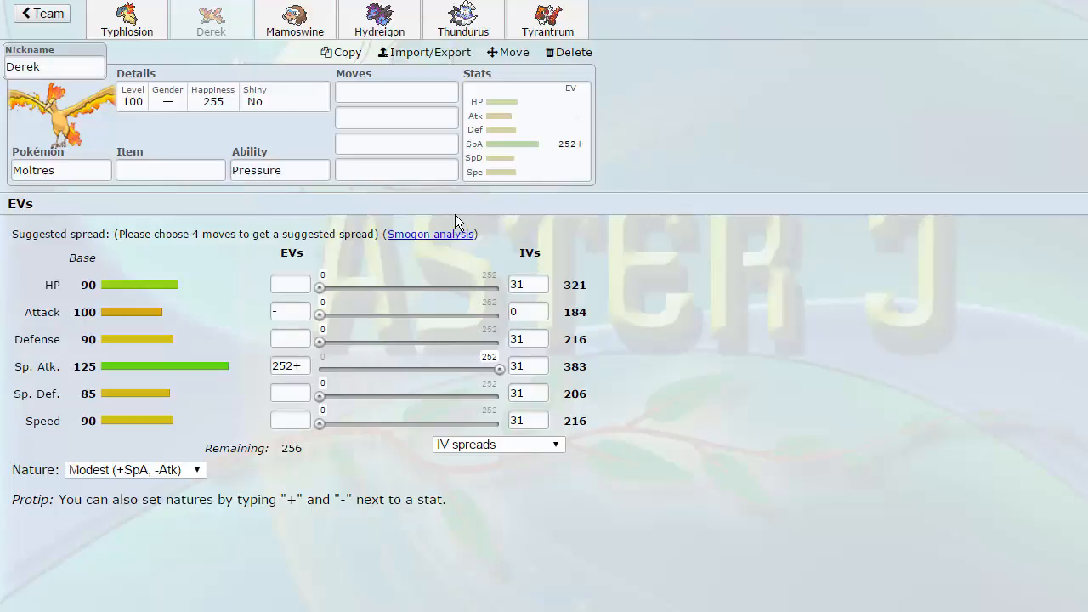
mouse_move(457, 236)
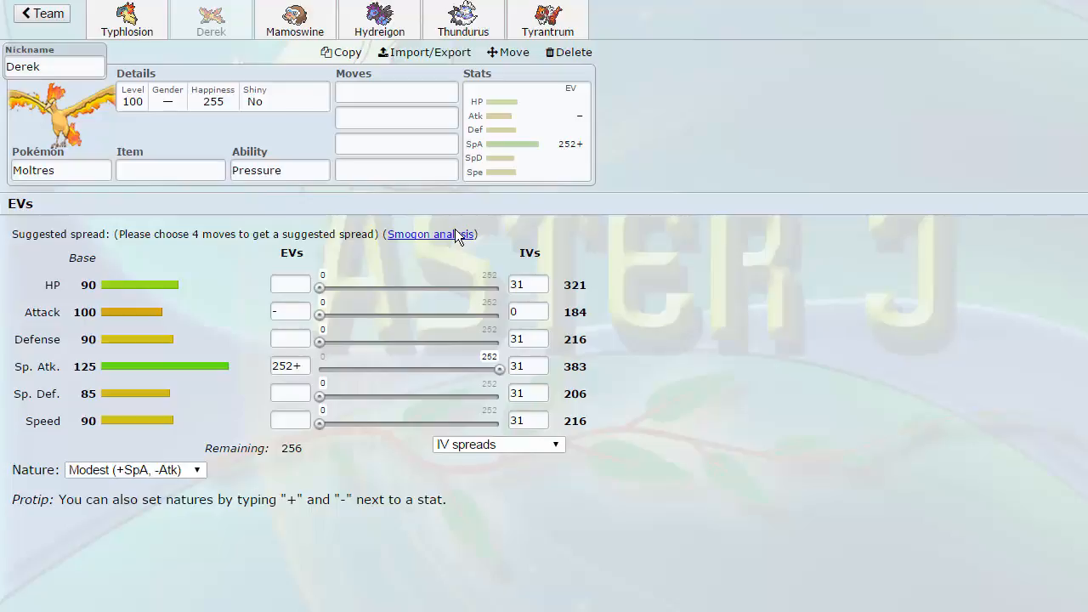
mouse_move(451, 234)
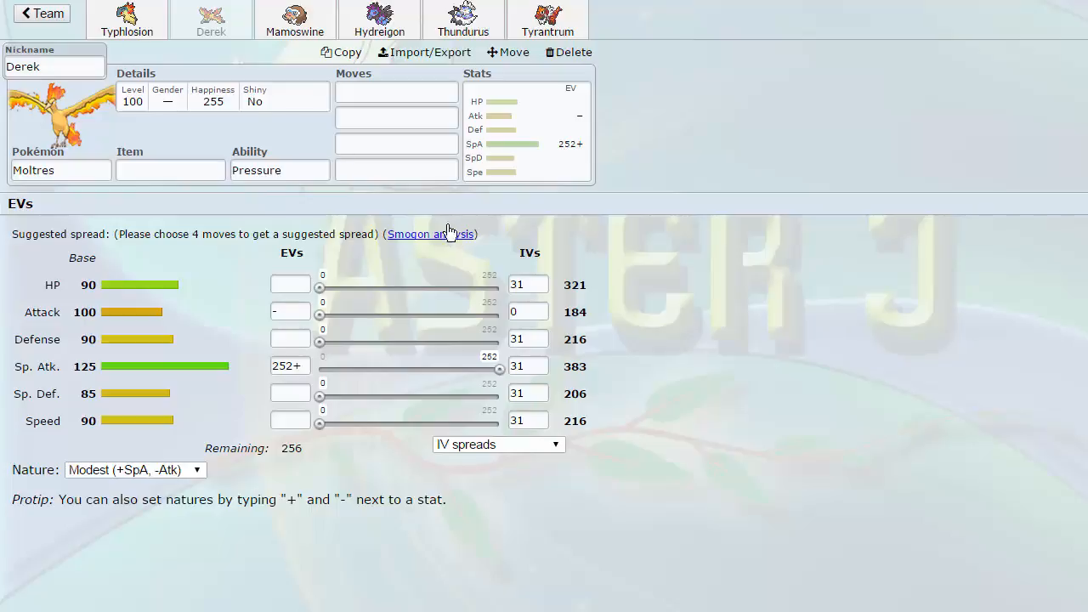
left_click(396, 92)
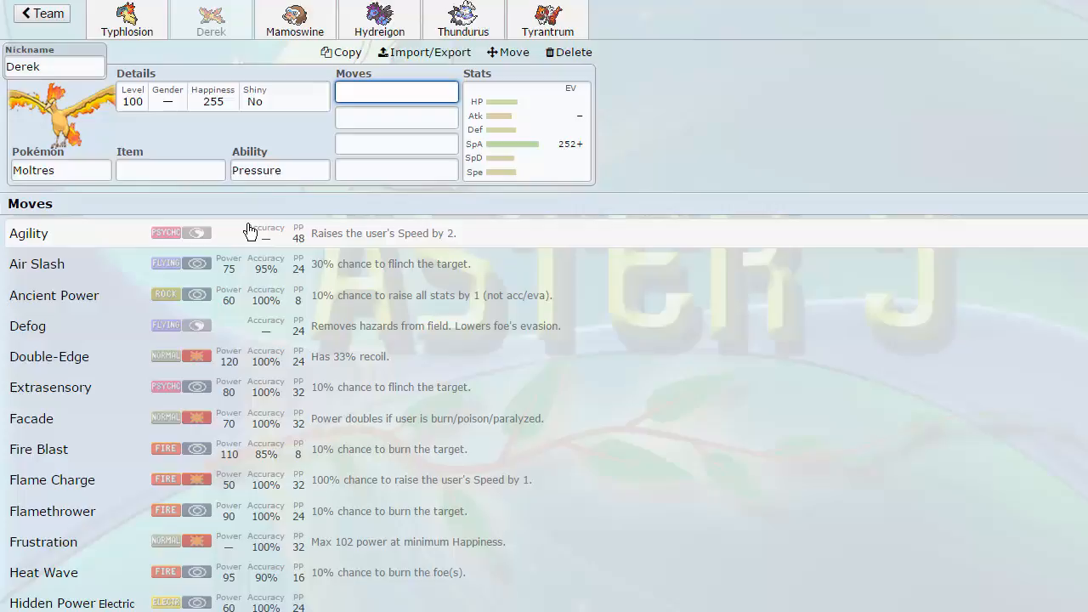
scroll("down", 3)
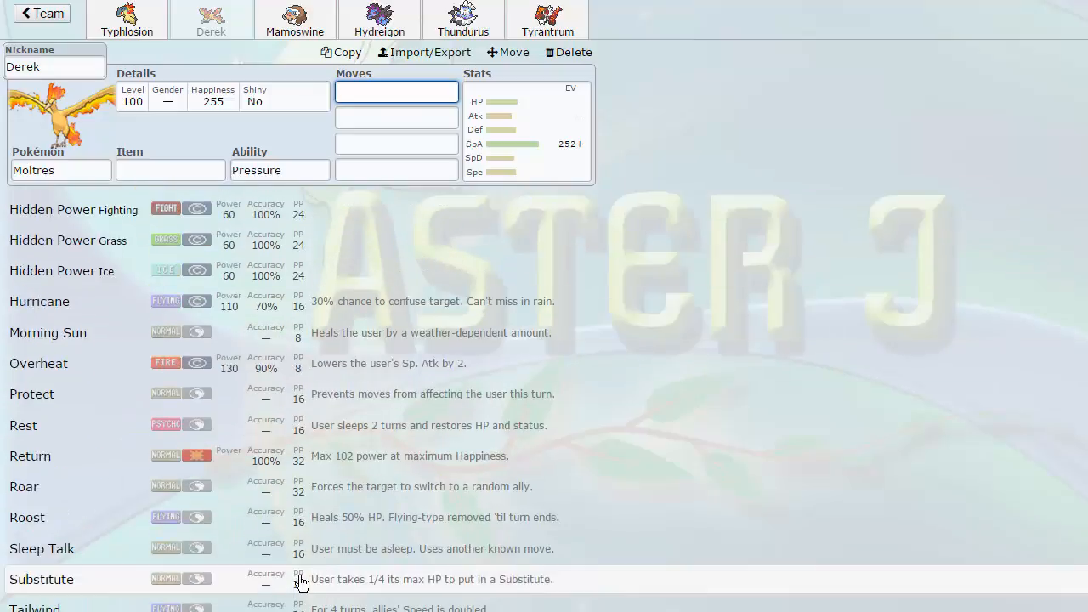
scroll("down", 3)
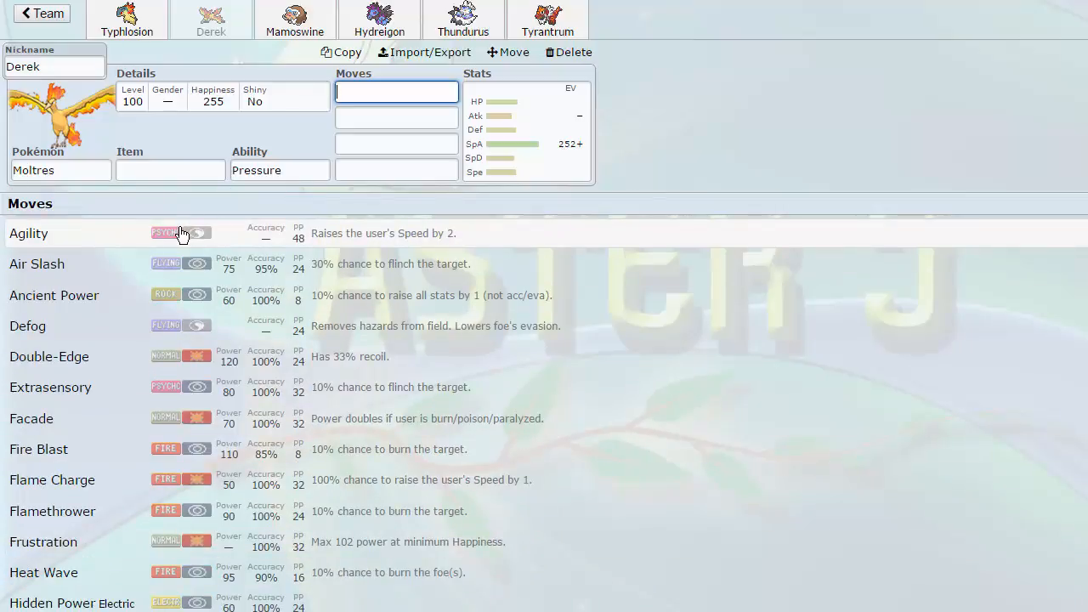
mouse_move(254, 295)
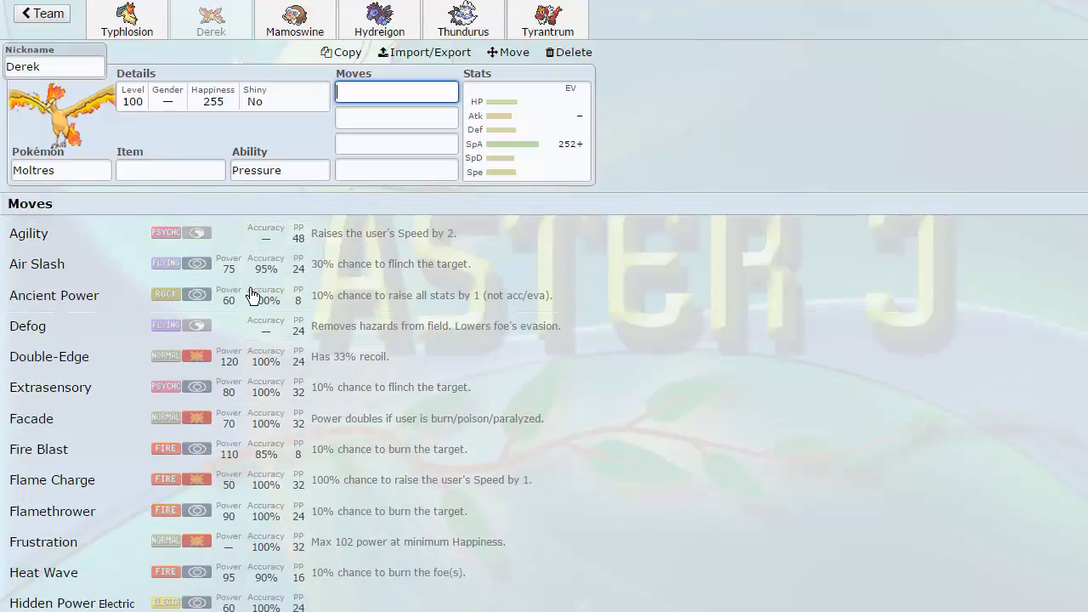
mouse_move(246, 279)
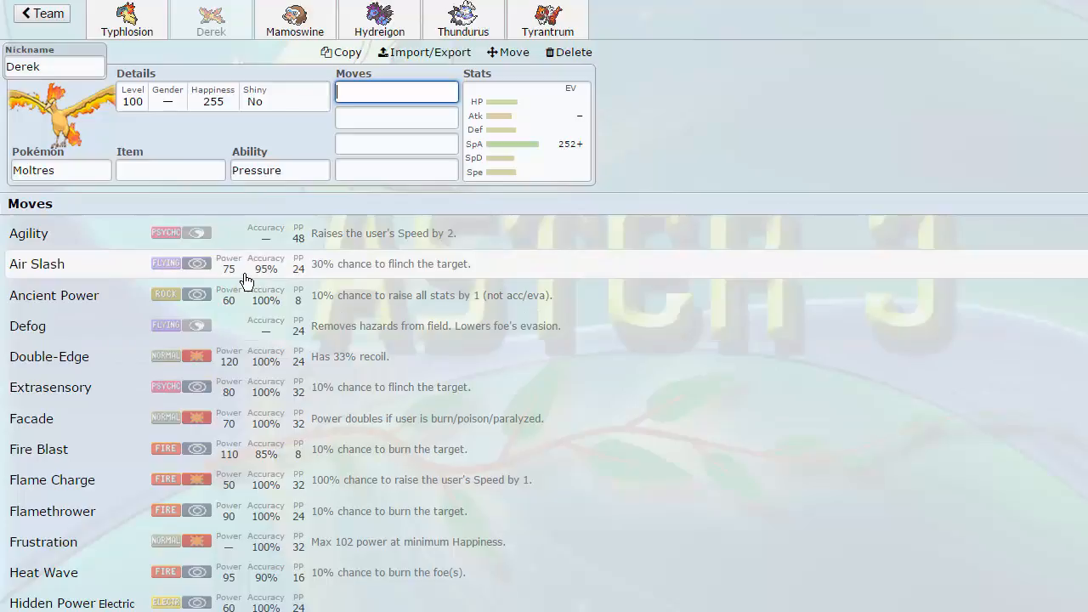
scroll("down", 3)
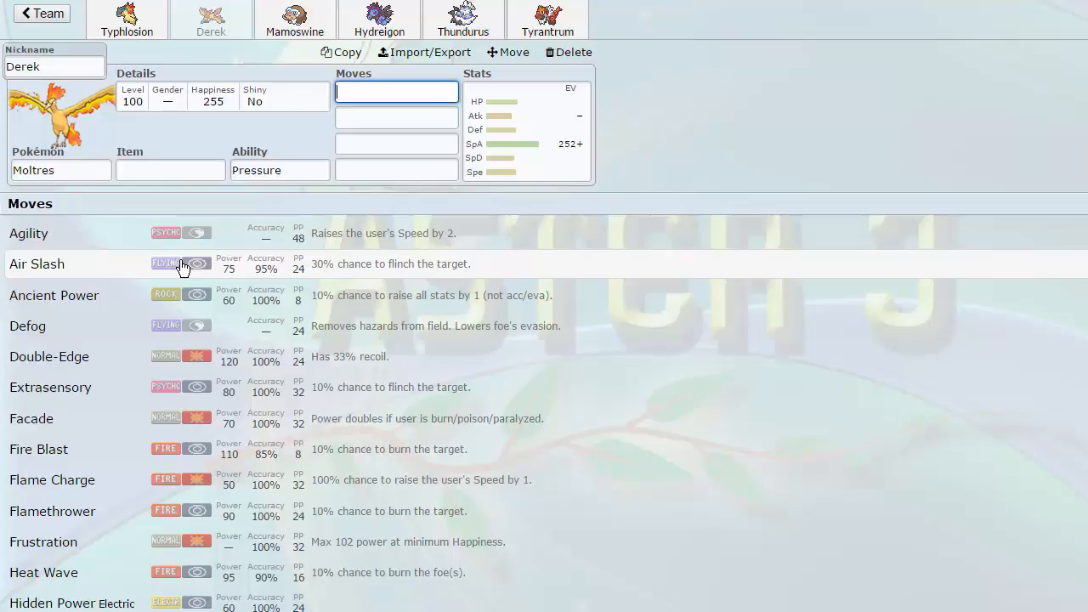
scroll("down", 3)
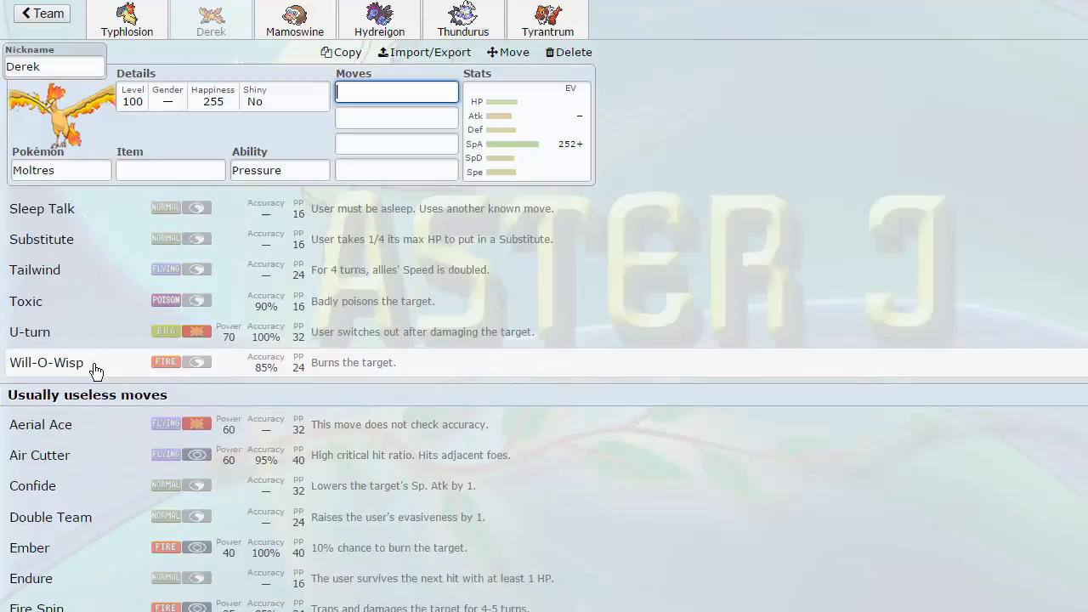
mouse_move(78, 333)
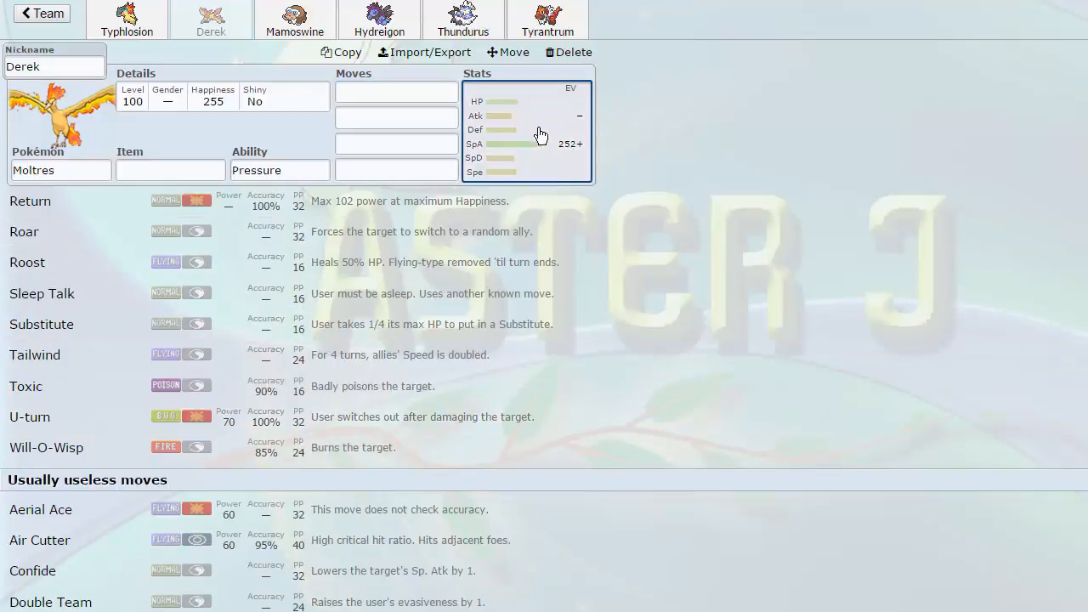
Check Moltres's Timid 252 Sp. Atk / 252 Speed spread, then return to first-slot moves.
left_click(526, 132)
type("252+")
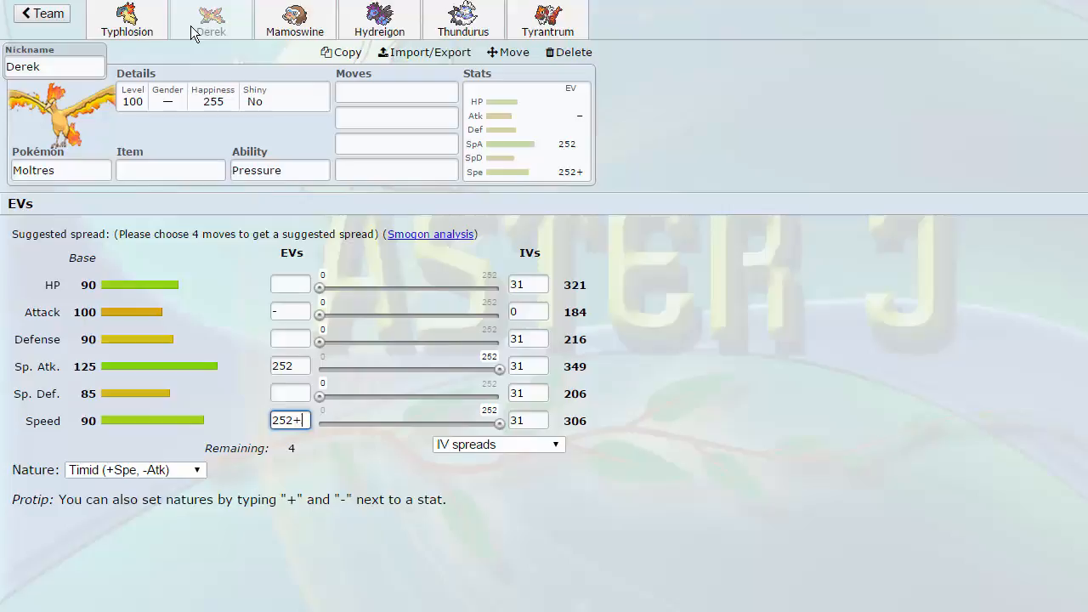
left_click(396, 91)
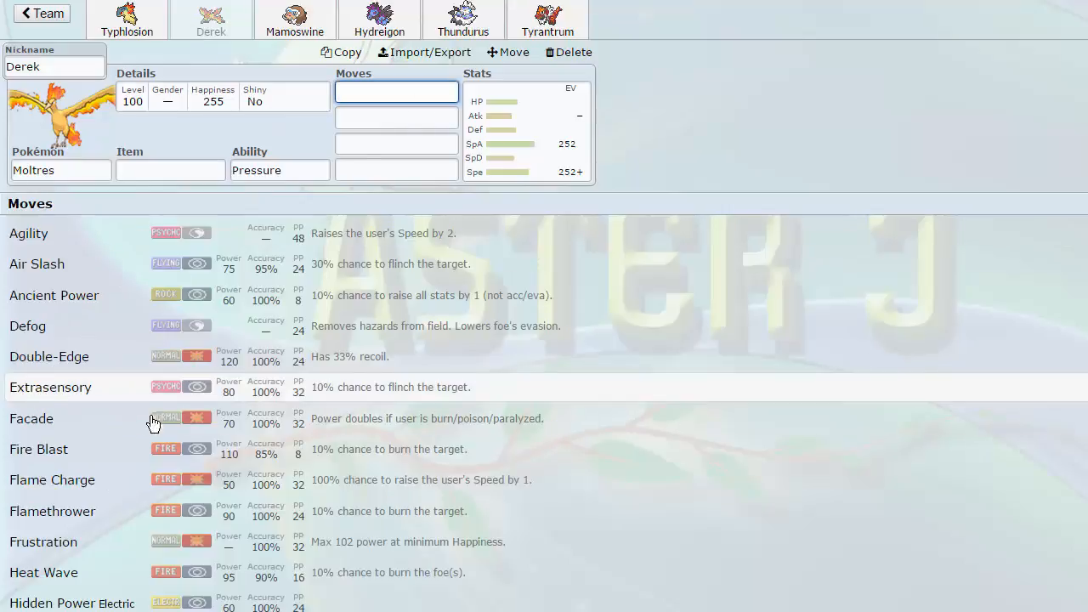
Scroll Moltres's move list, then bring back its Timid 252/252 EV panel.
scroll("down", 3)
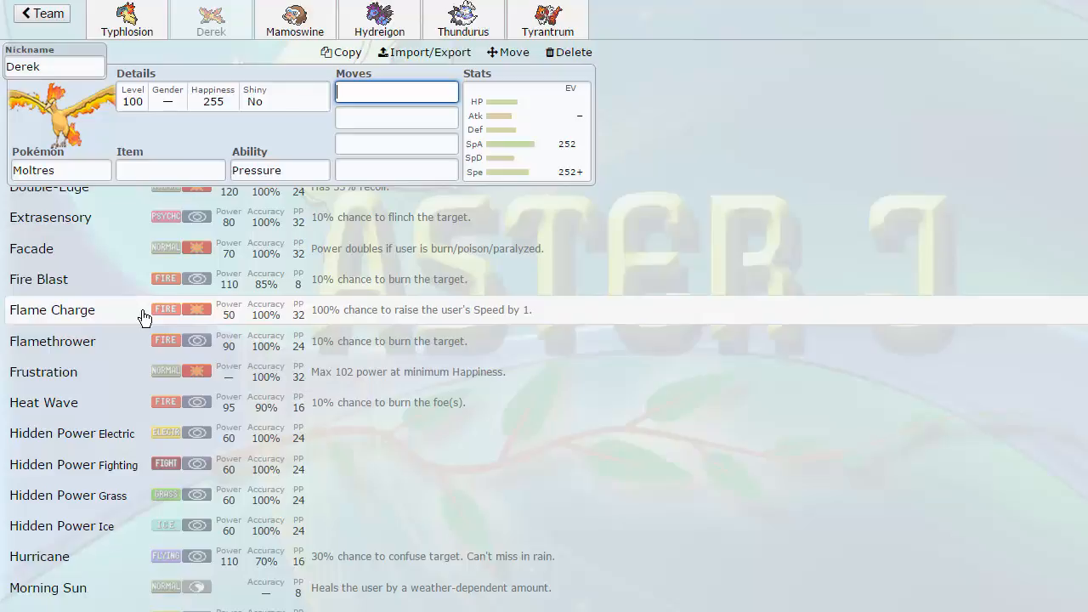
scroll("up", 3)
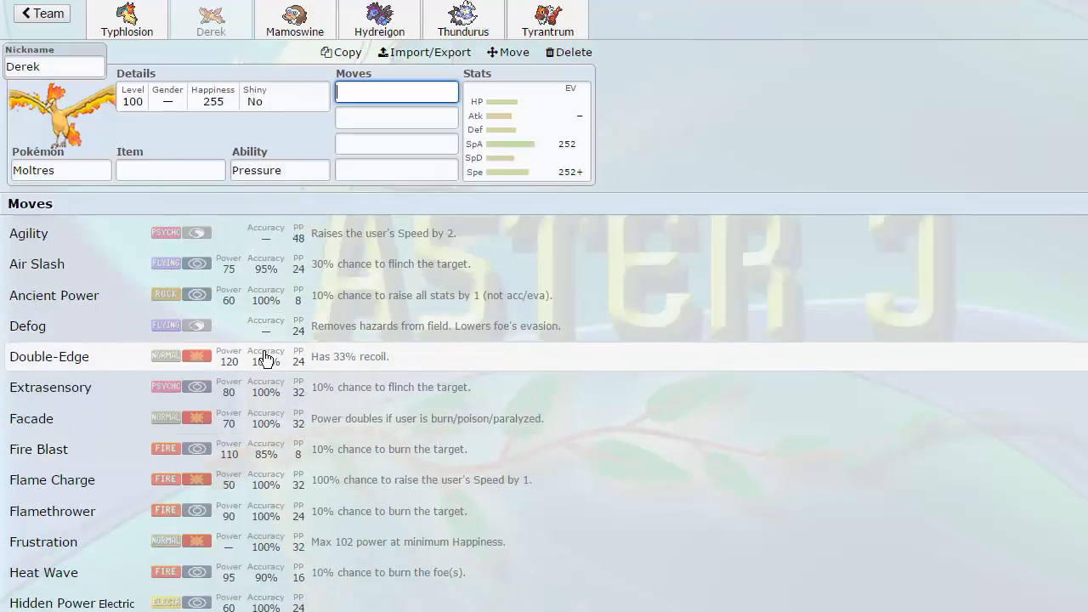
scroll("down", 3)
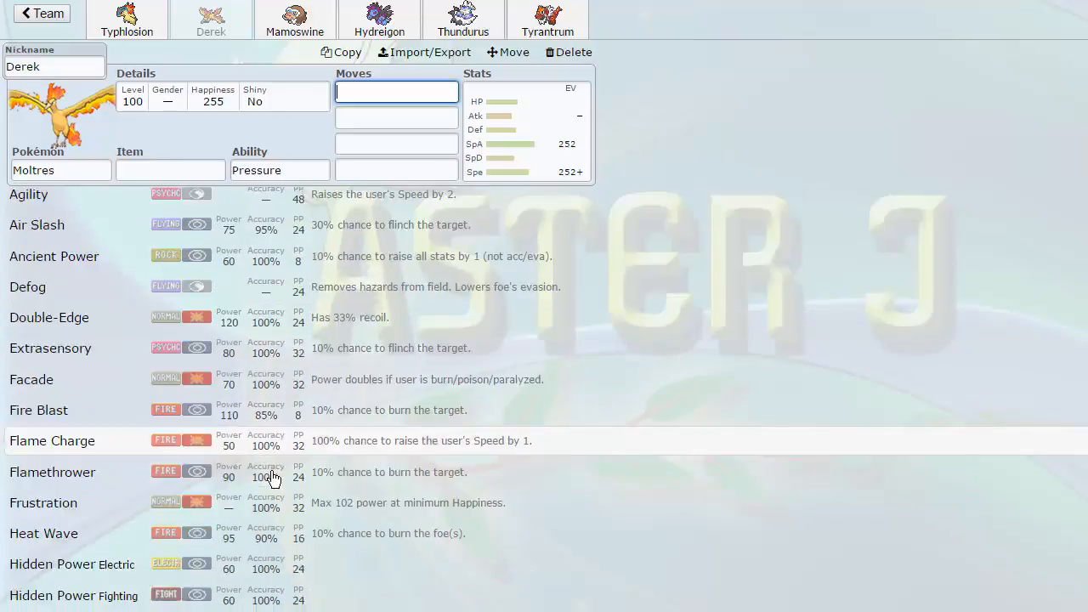
scroll("down", 3)
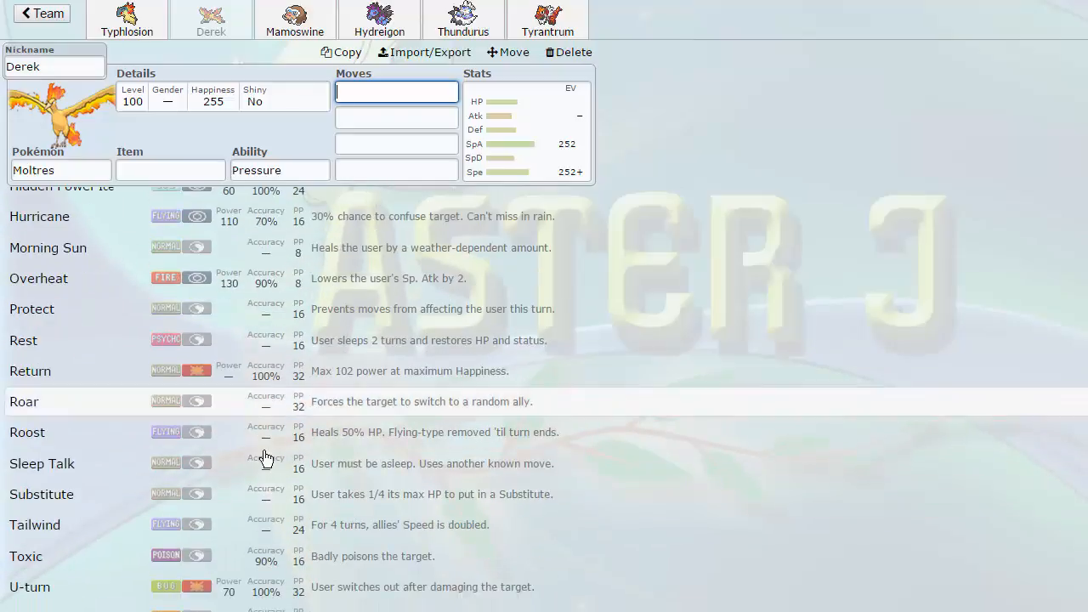
scroll("down", 3)
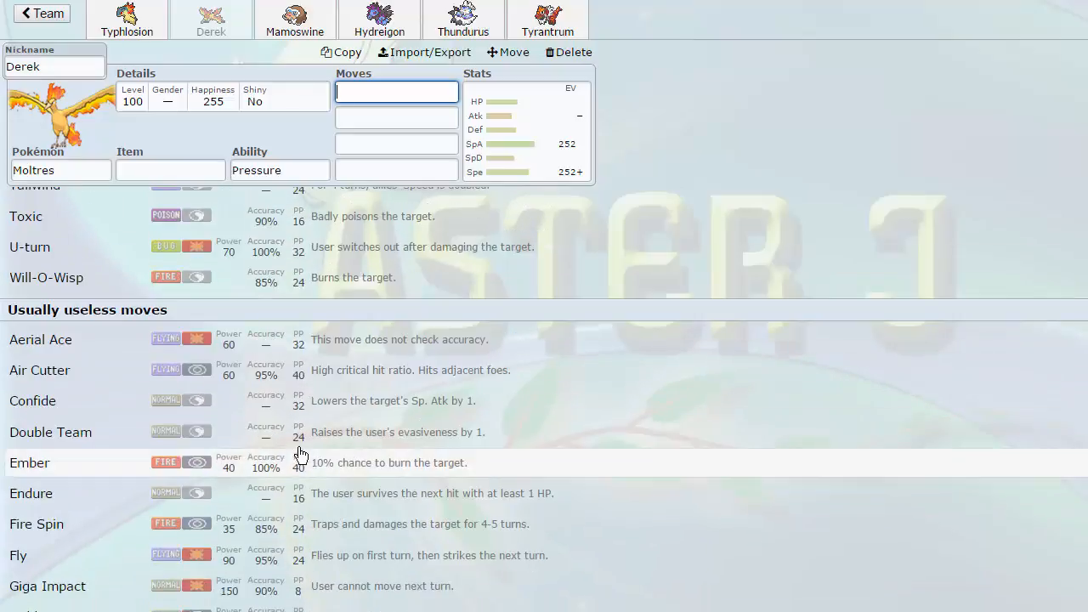
scroll("down", 3)
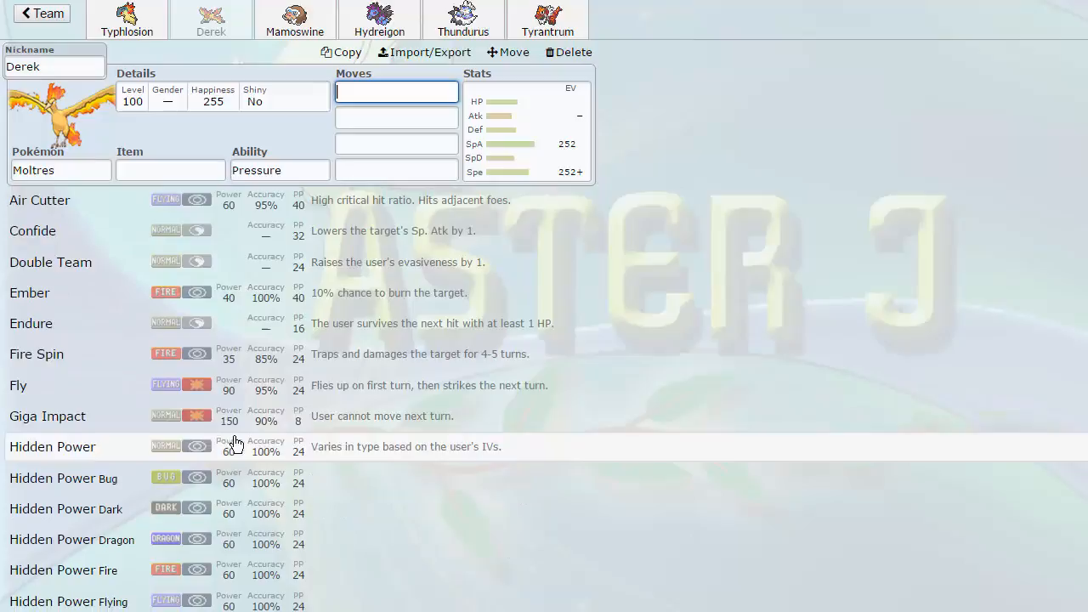
scroll("down", 3)
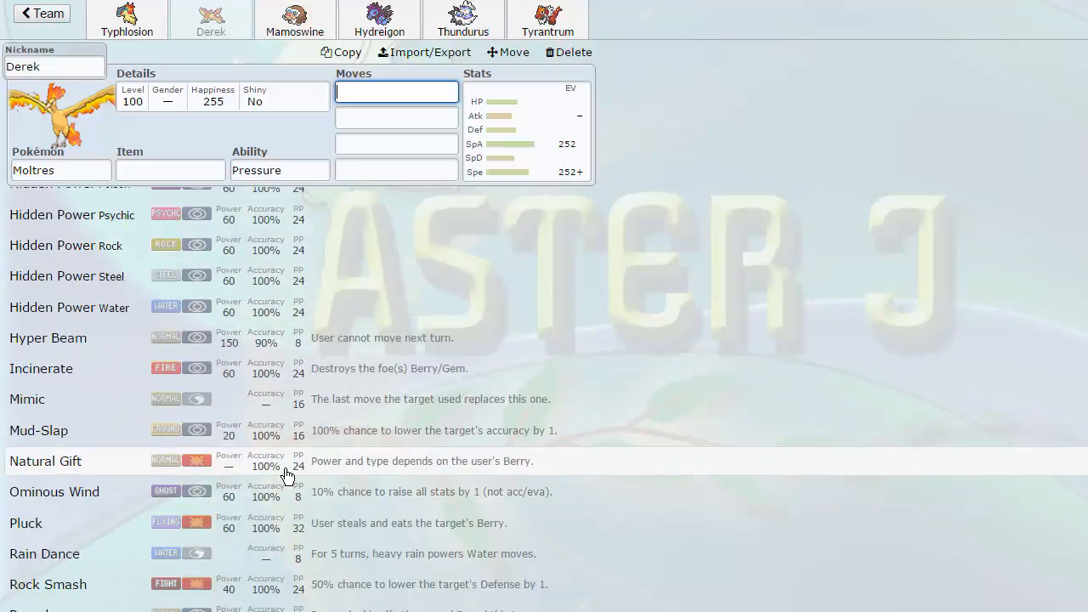
scroll("down", 3)
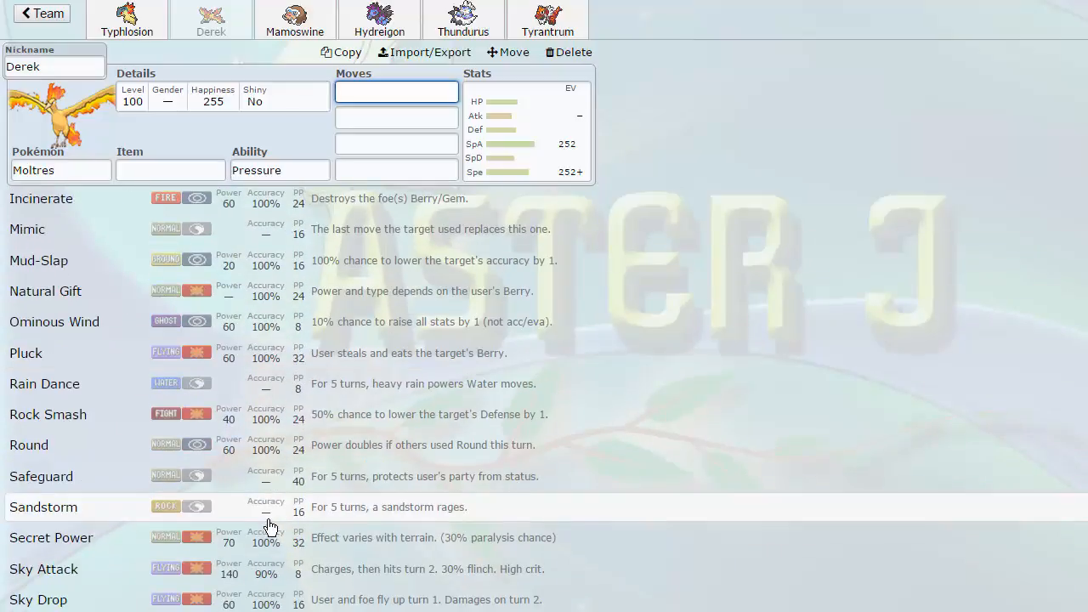
mouse_move(250, 549)
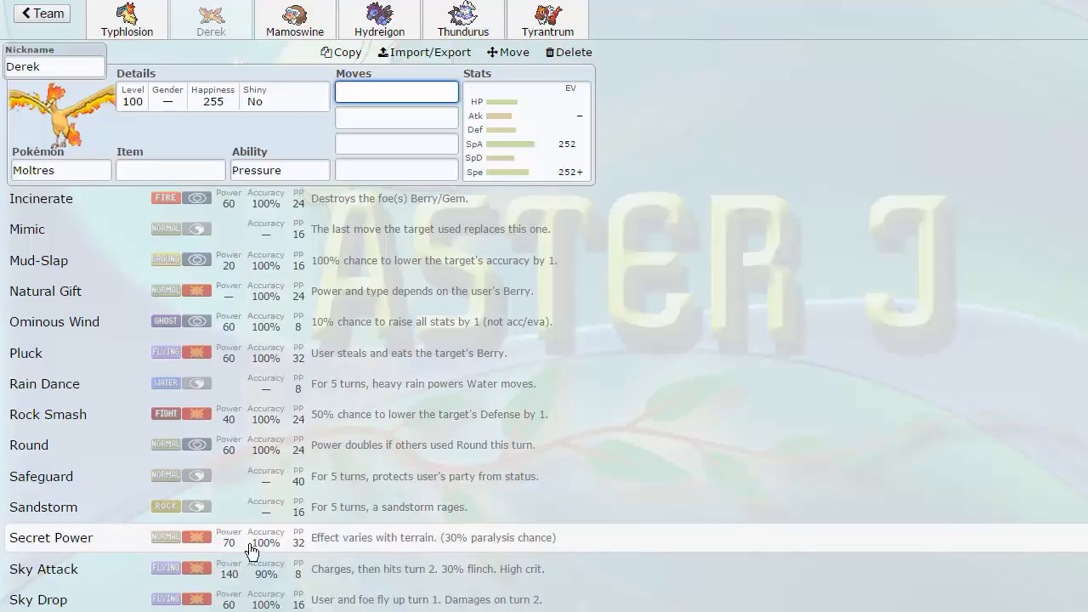
scroll("down", 3)
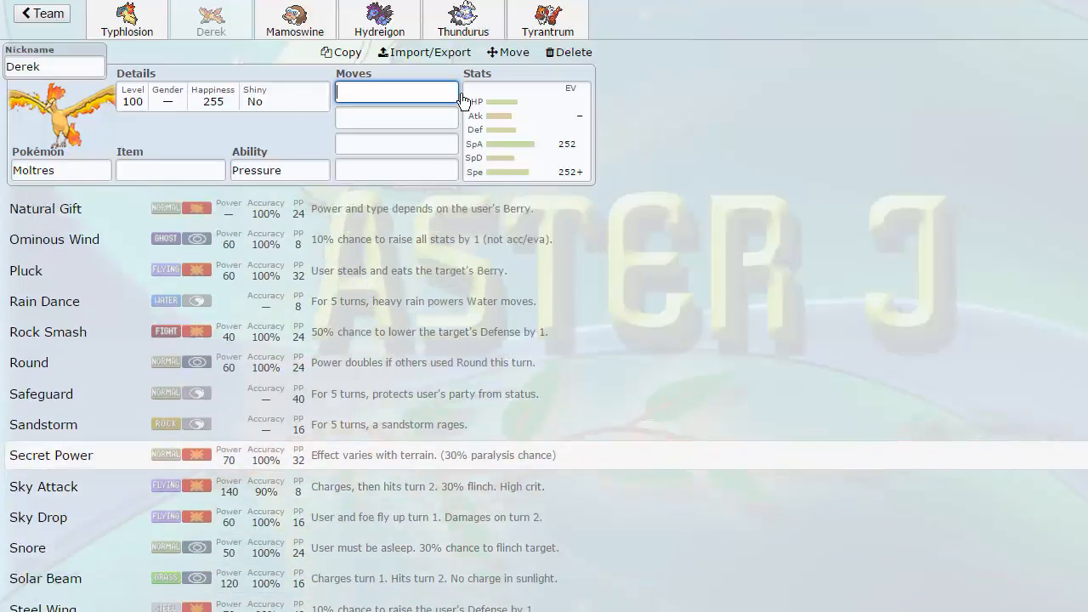
left_click(527, 132)
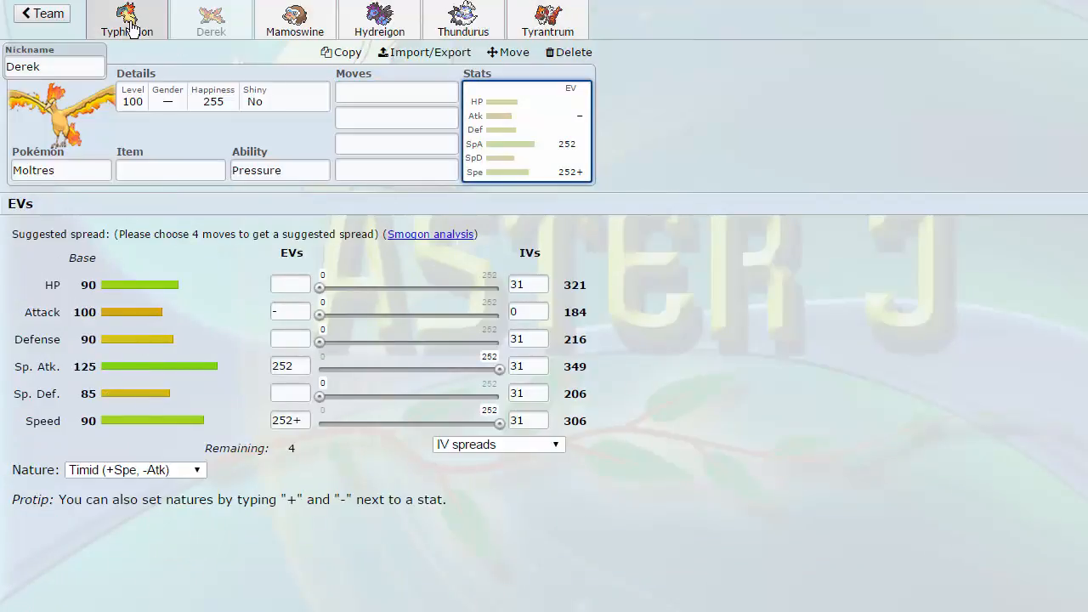
View Moltres's abilities, keeping Pressure with Flame Body hidden, then revisit the move fields.
left_click(280, 170)
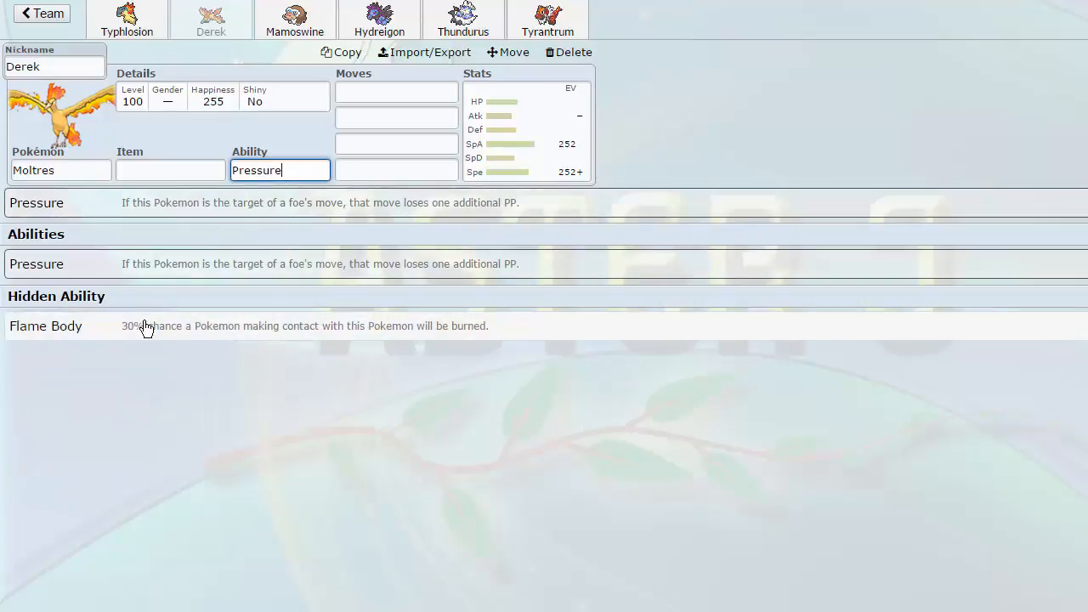
mouse_move(175, 240)
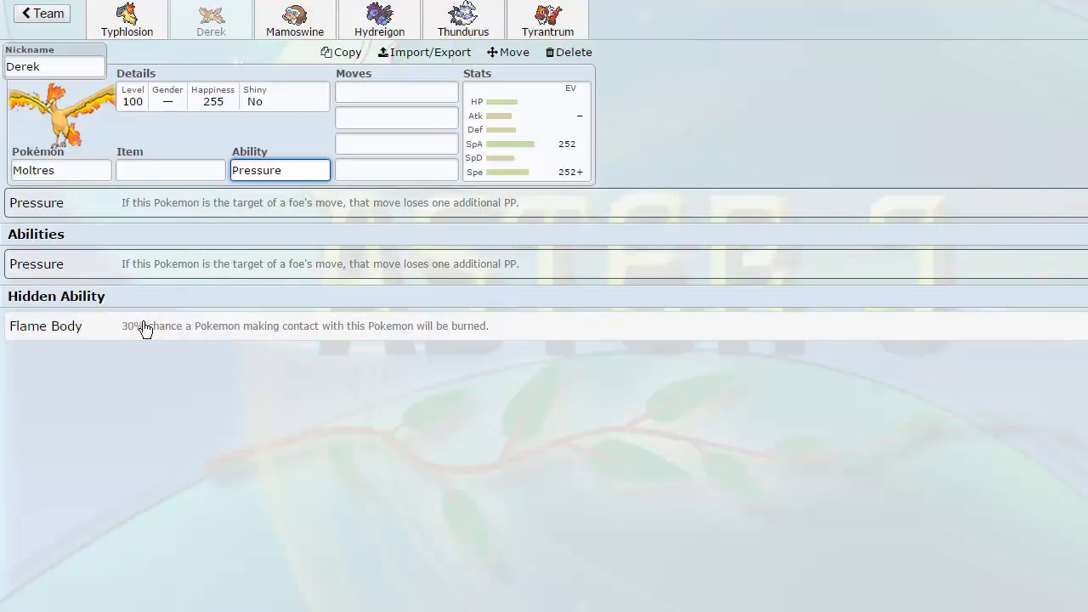
left_click(397, 143)
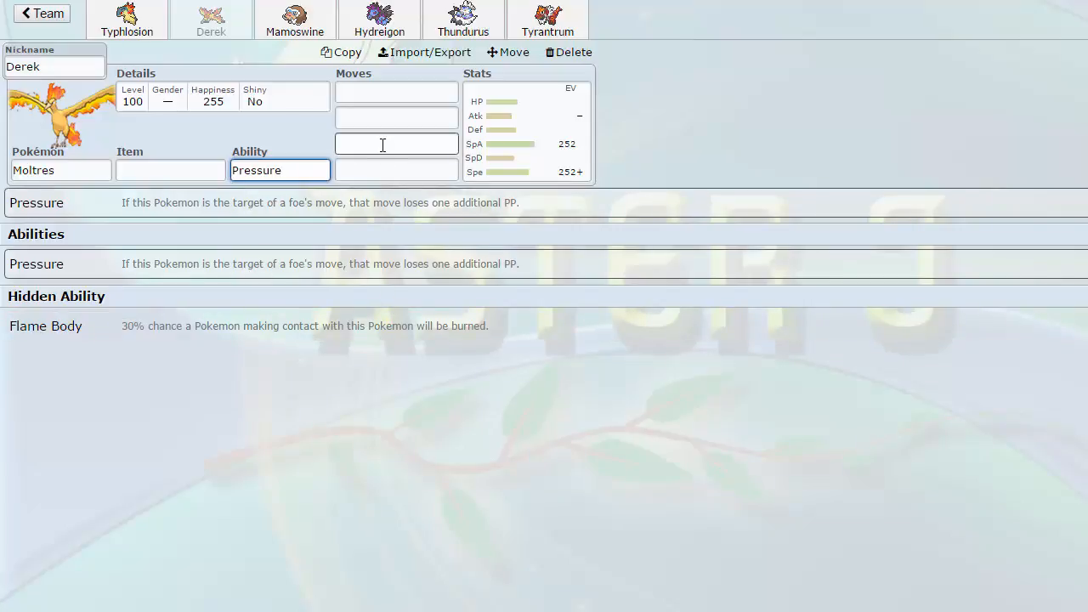
left_click(397, 92)
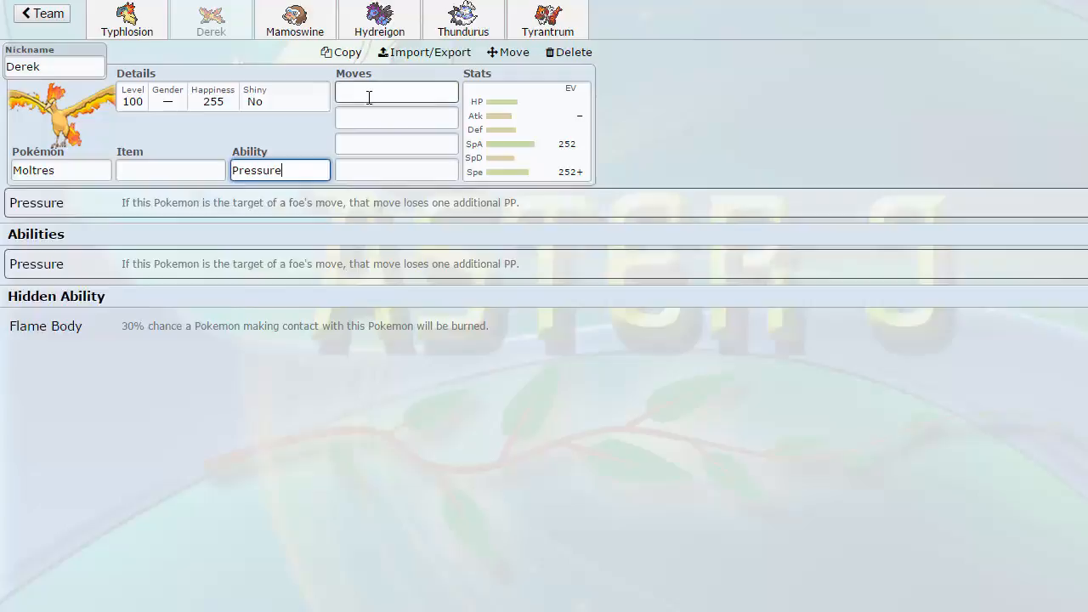
Scroll Moltres's first-slot move list down into the usually useless moves.
left_click(397, 92)
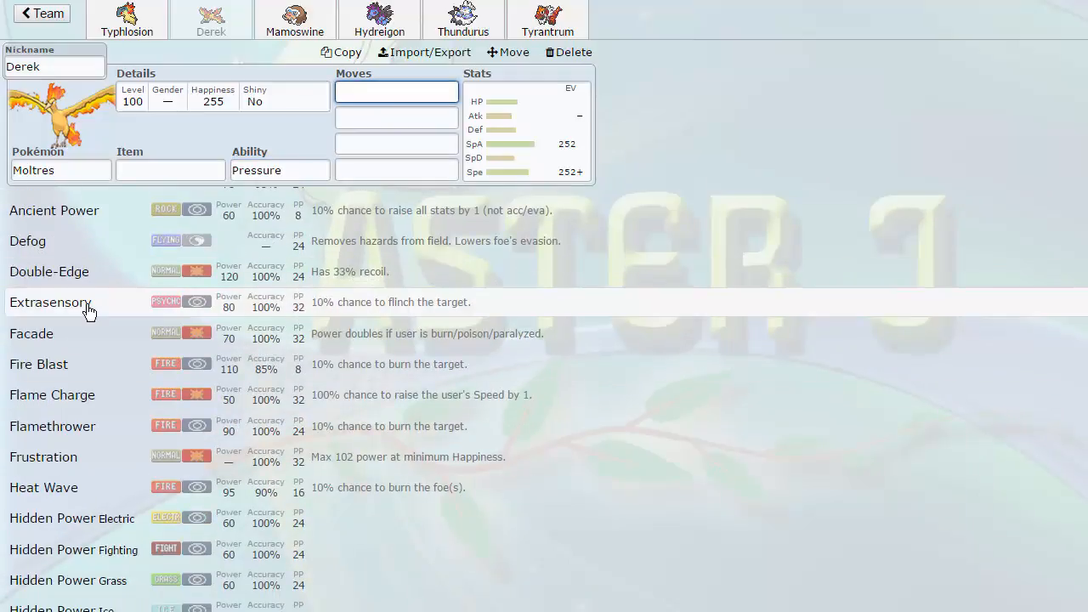
mouse_move(260, 296)
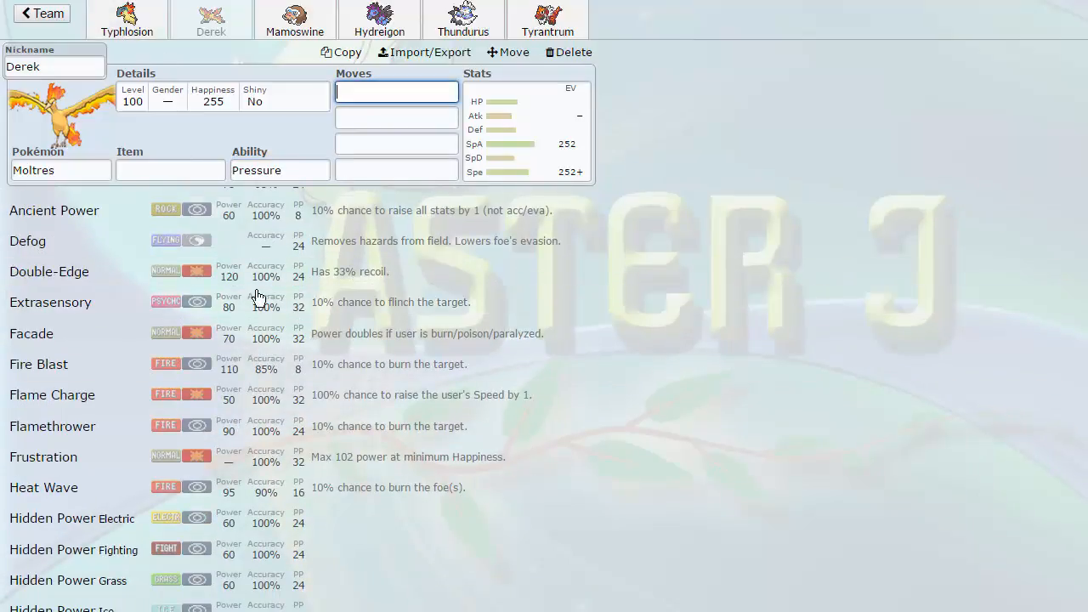
scroll("down", 3)
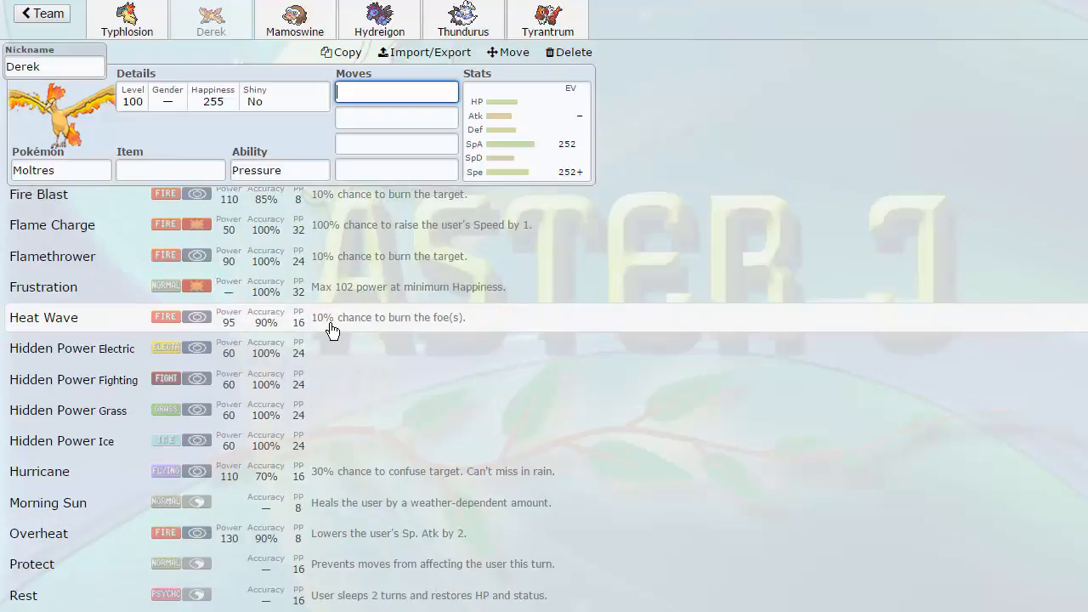
scroll("down", 3)
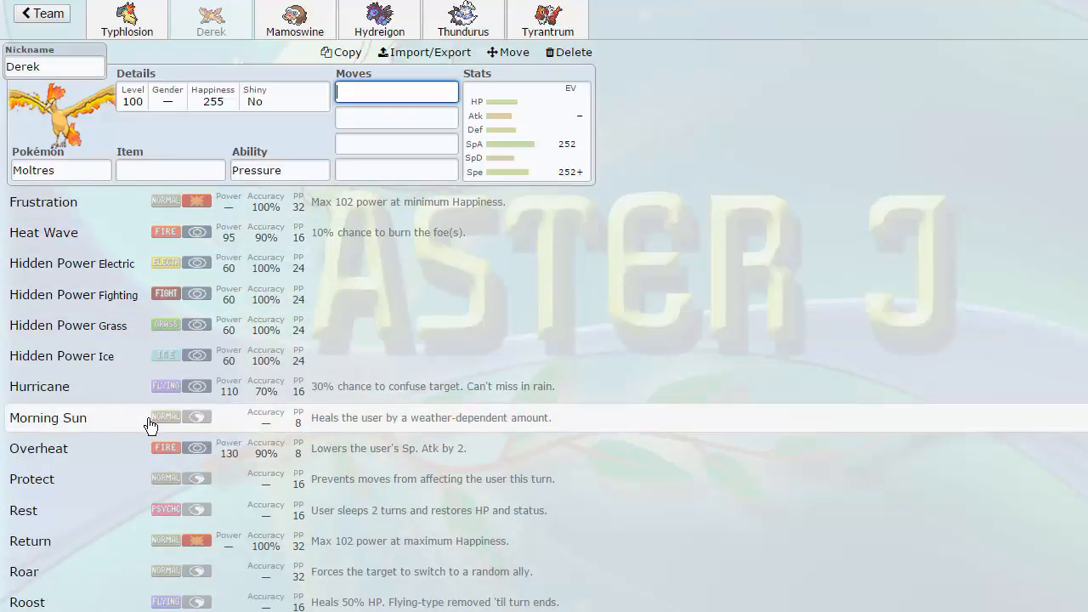
scroll("up", 3)
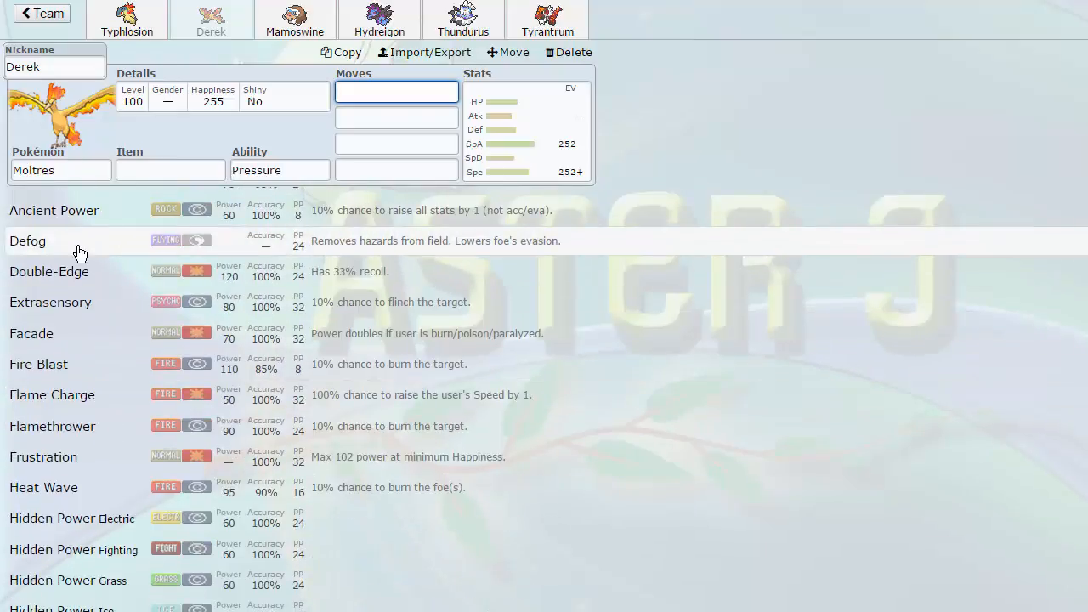
scroll("up", 3)
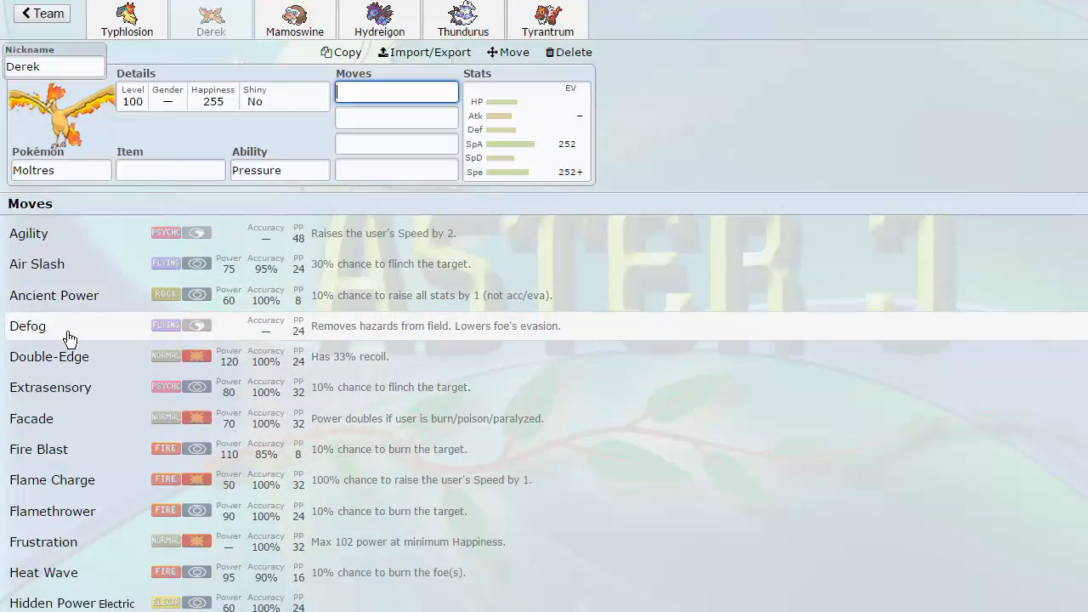
mouse_move(332, 380)
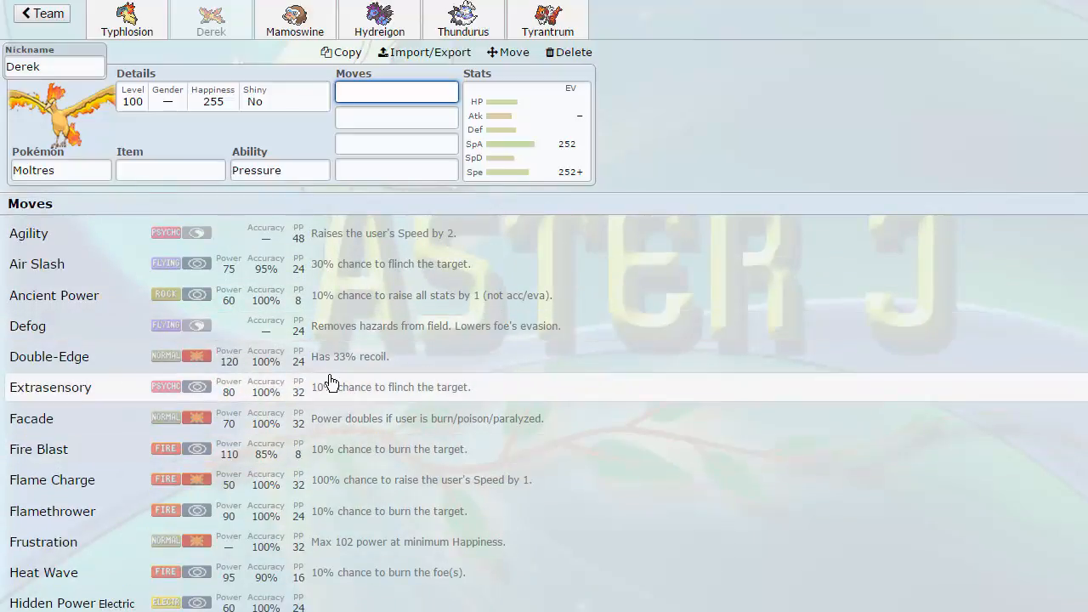
scroll("down", 3)
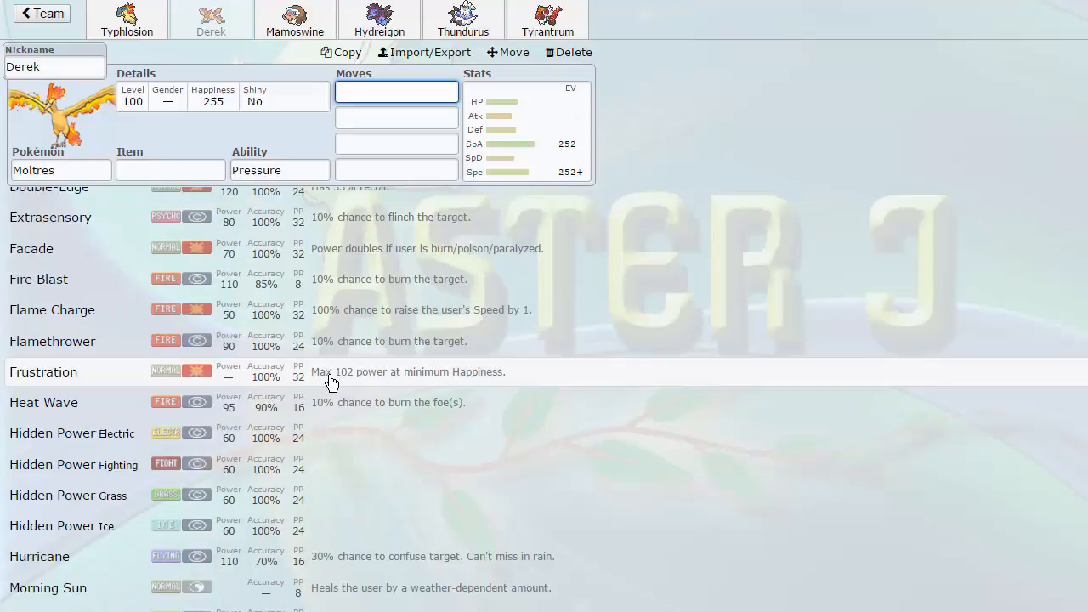
scroll("down", 3)
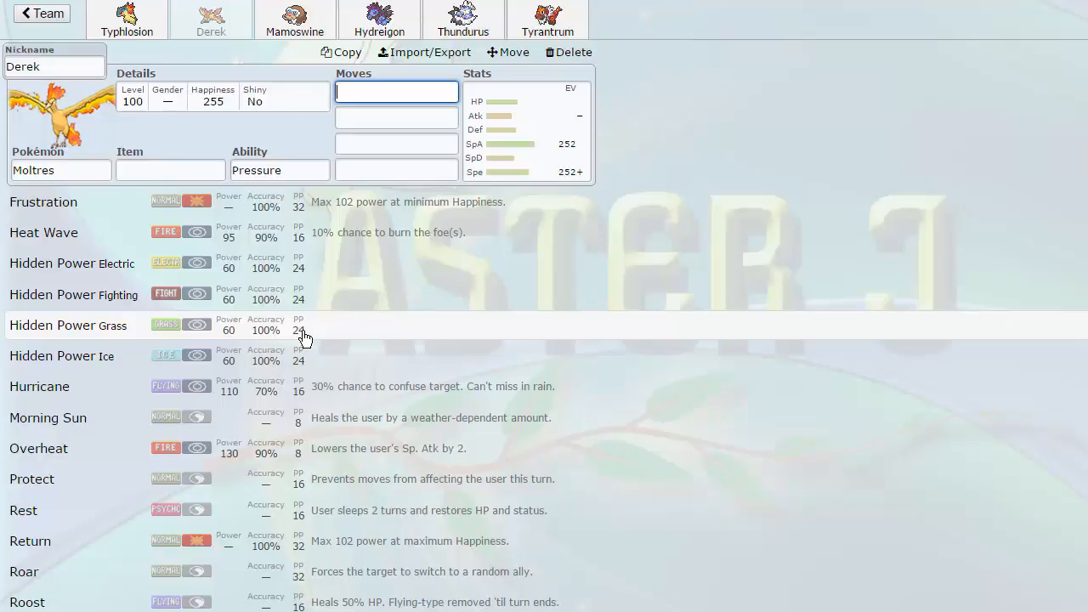
mouse_move(276, 354)
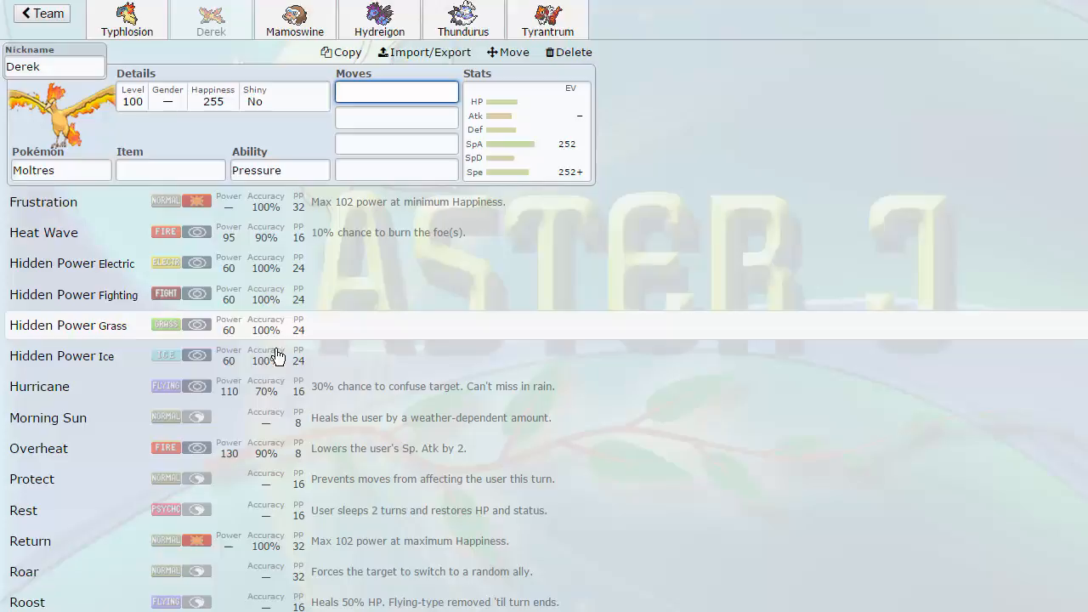
scroll("down", 3)
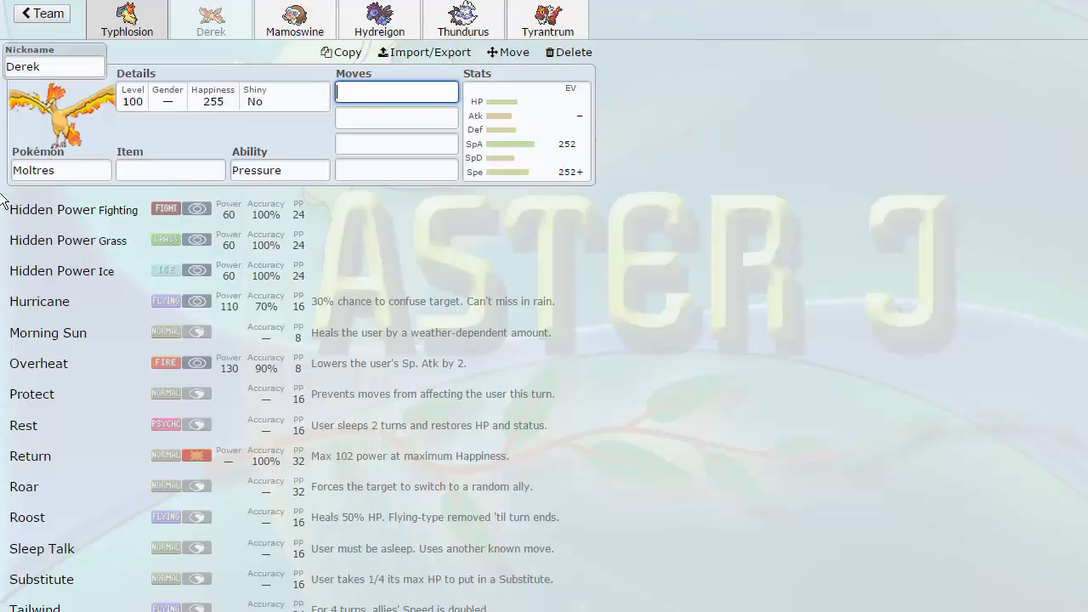
scroll("down", 3)
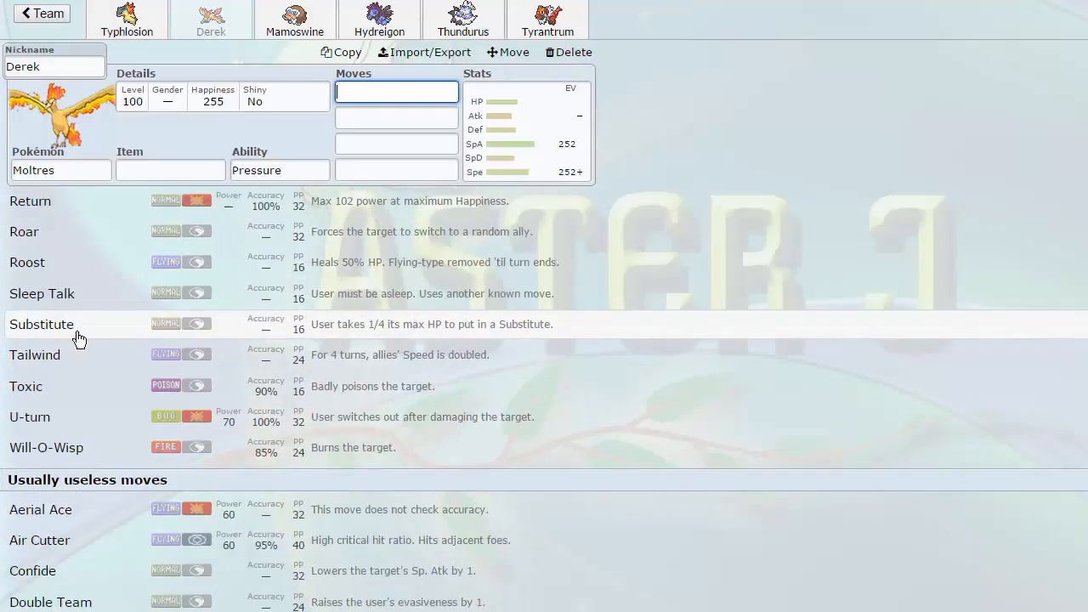
scroll("down", 3)
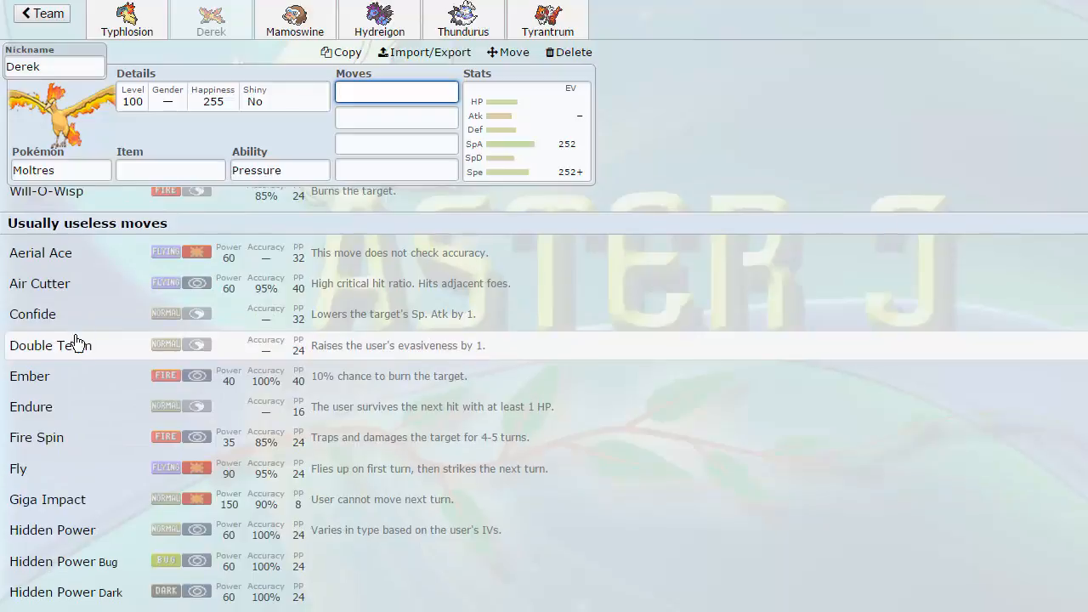
scroll("down", 3)
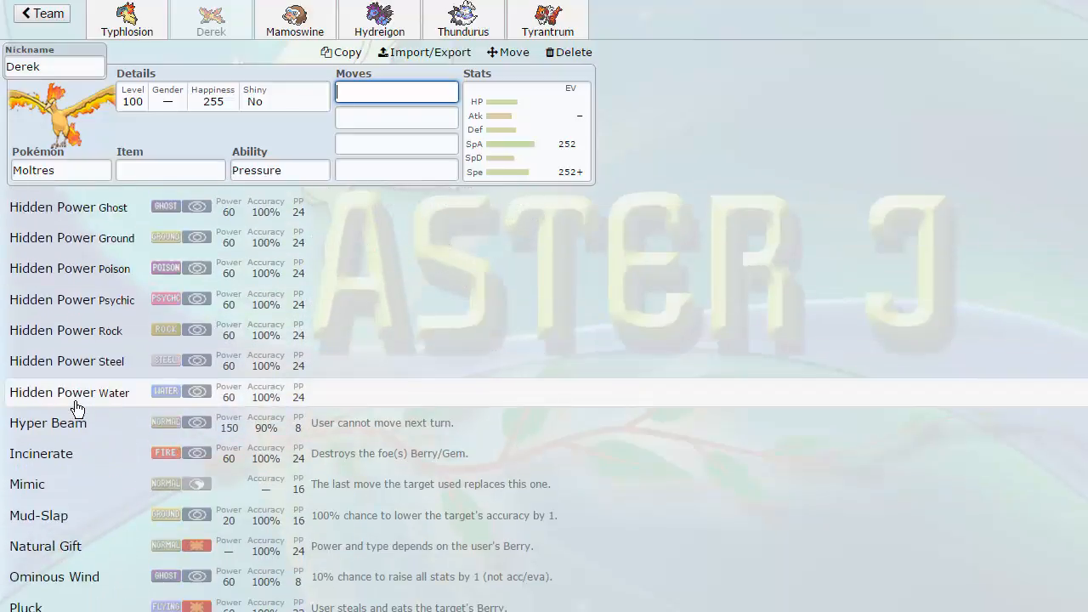
scroll("down", 3)
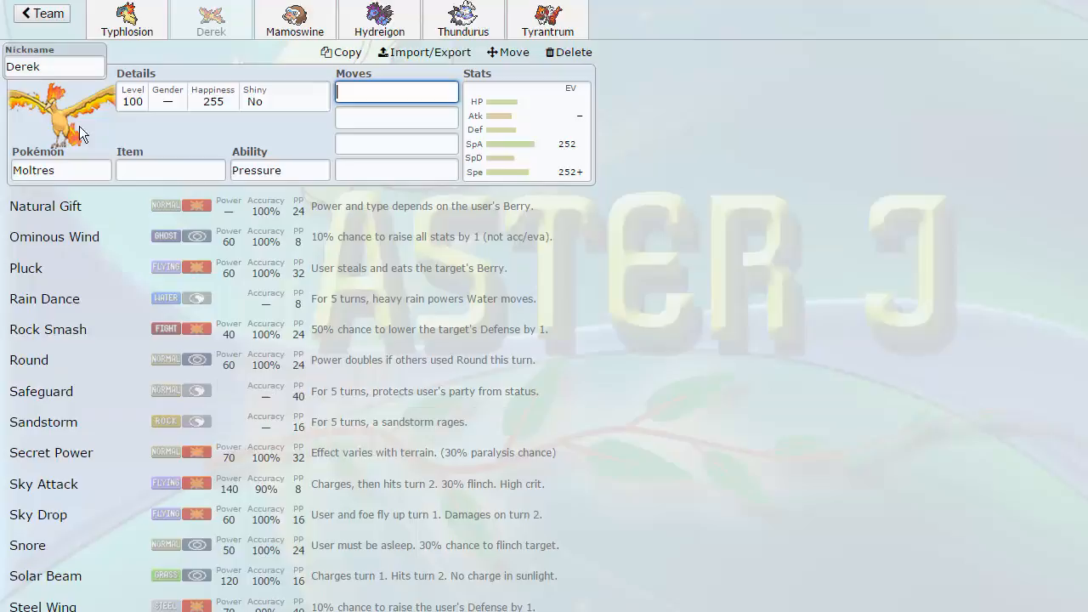
scroll("down", 3)
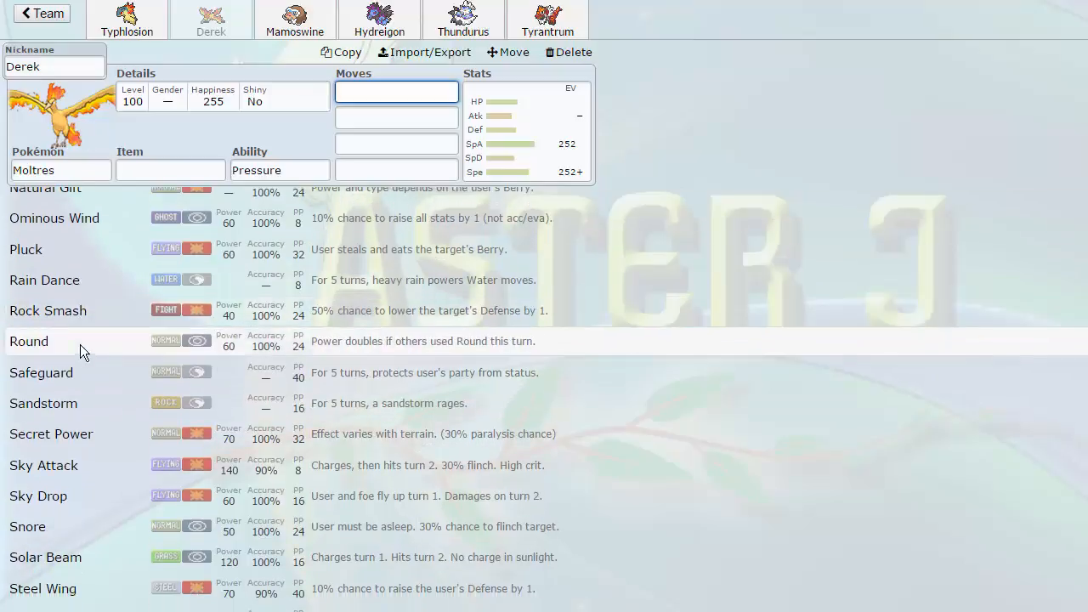
mouse_move(118, 375)
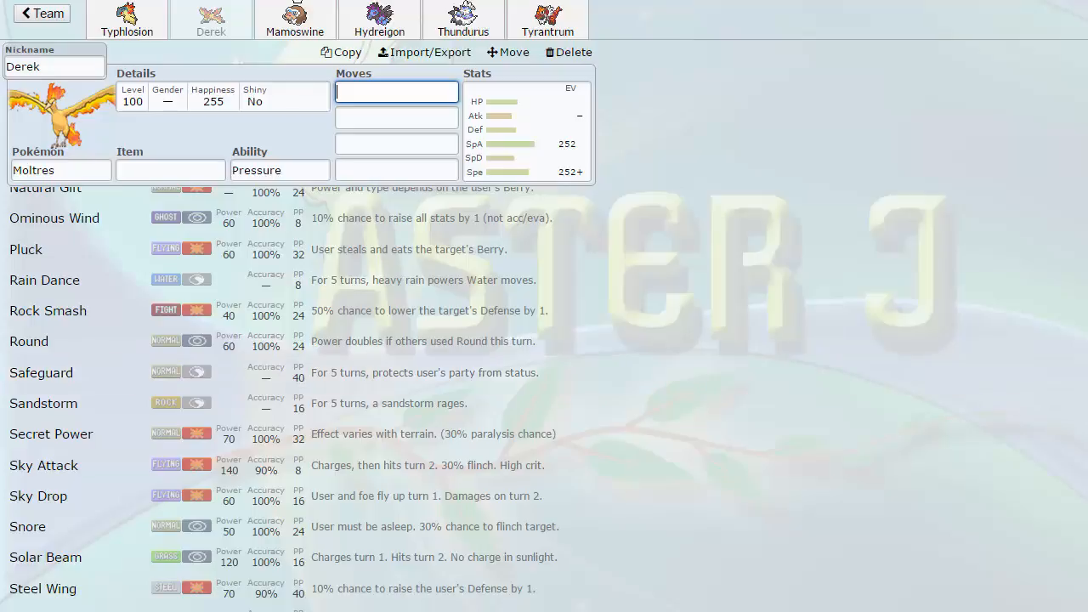
Cycle through Typhlosion, Mamoswine, Hydreigon, Thundurus and Tyrantrum, ending back on Typhlosion.
left_click(126, 19)
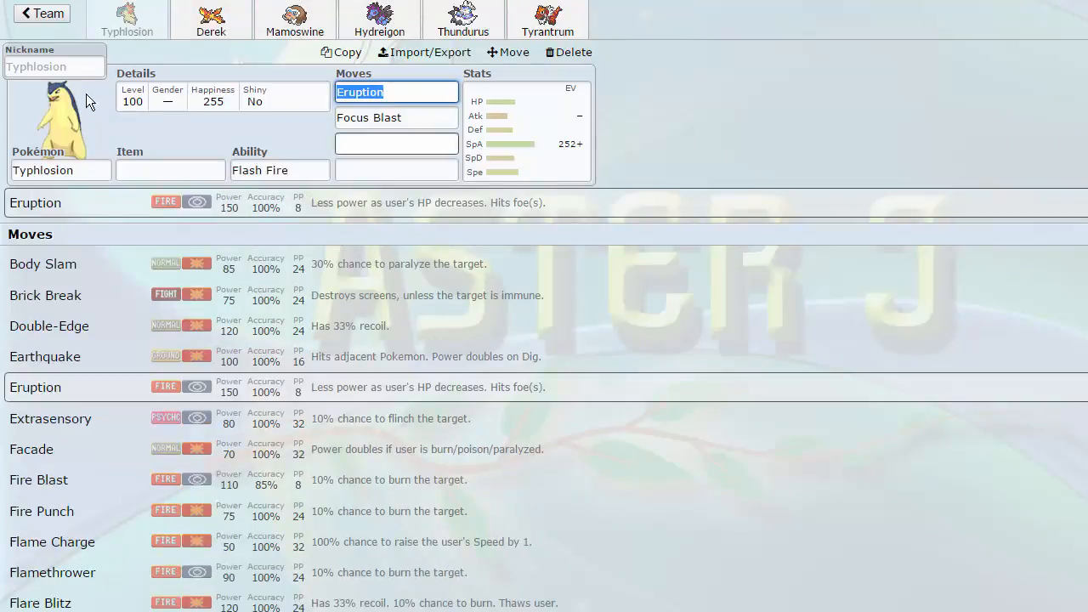
mouse_move(732, 529)
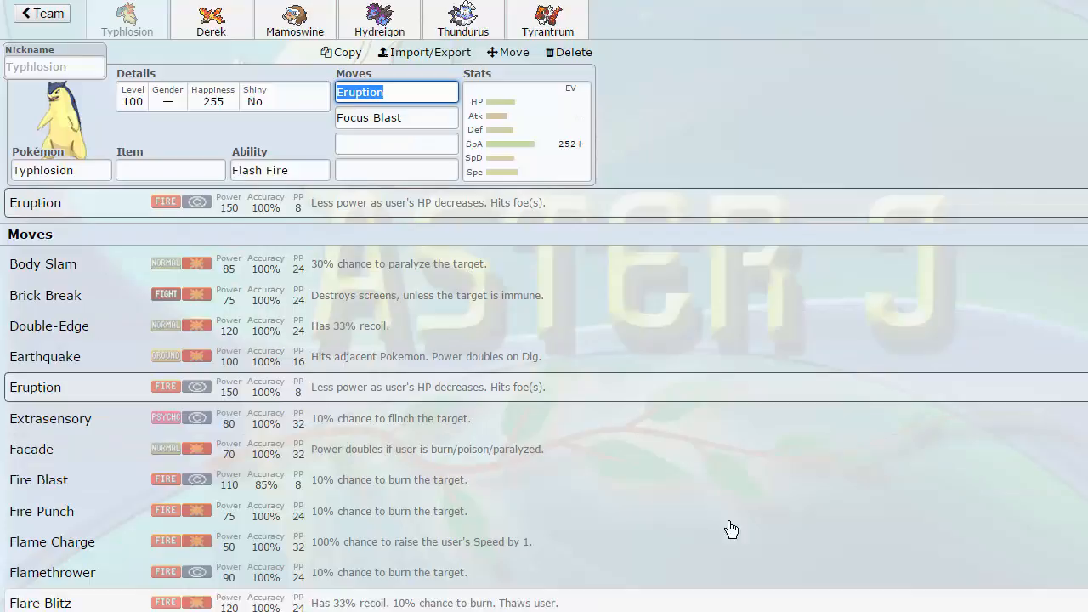
scroll("down", 3)
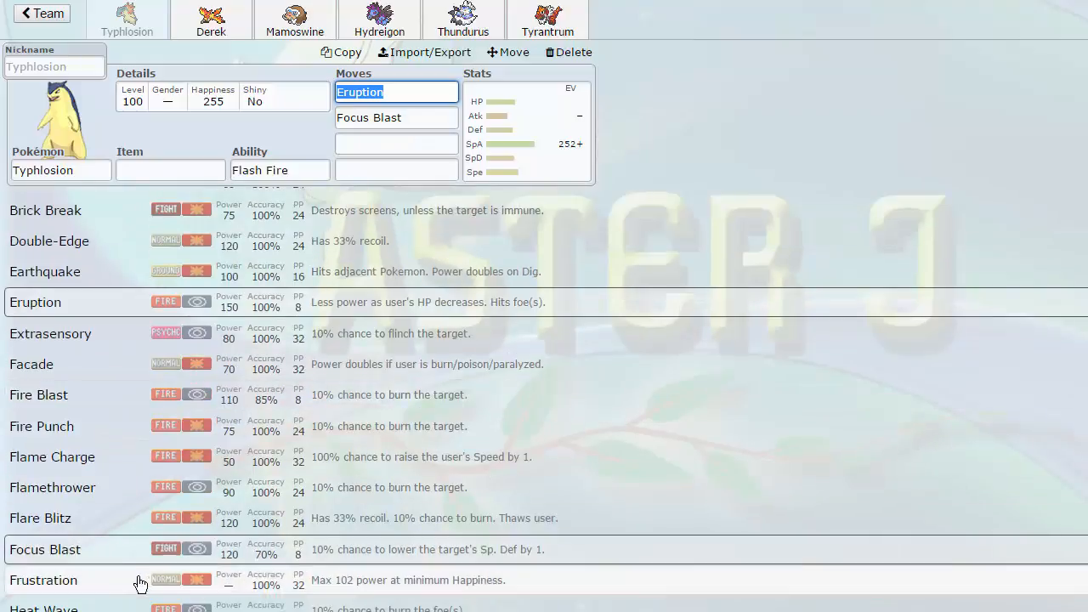
left_click(294, 21)
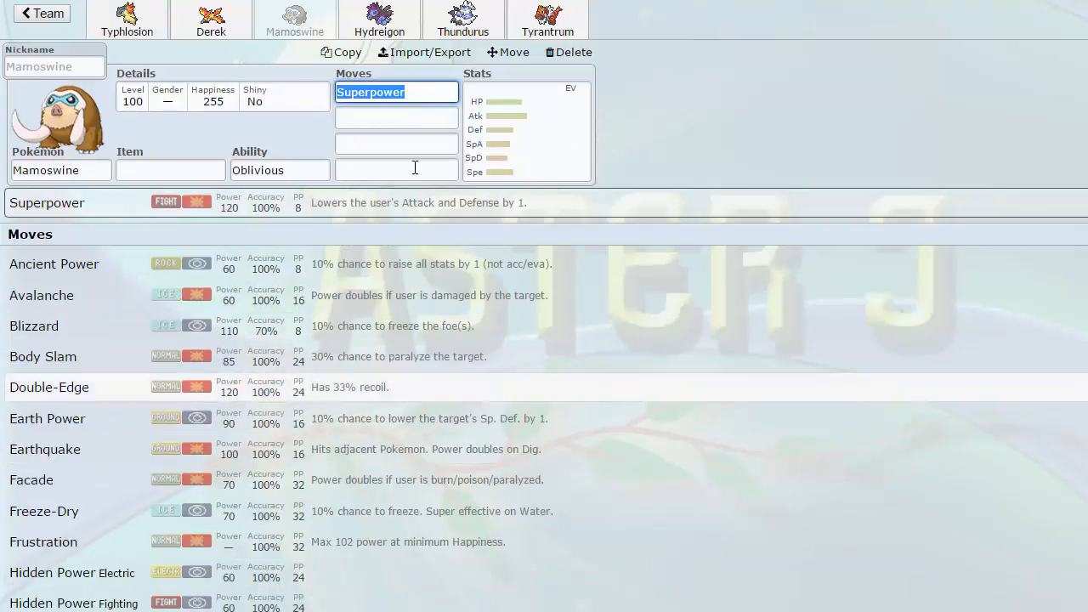
left_click(379, 20)
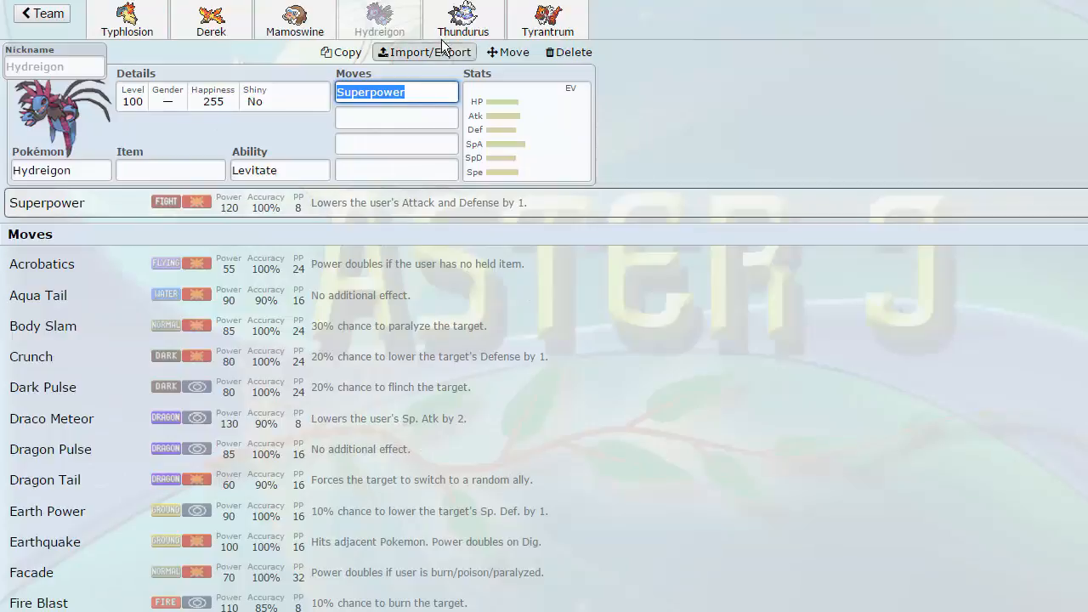
left_click(463, 19)
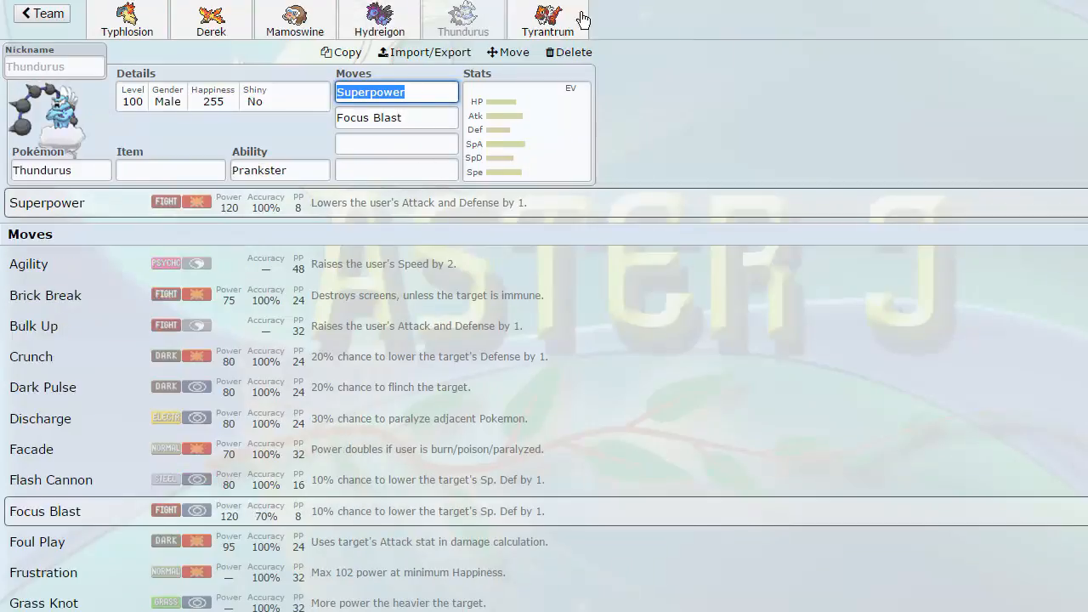
left_click(548, 19)
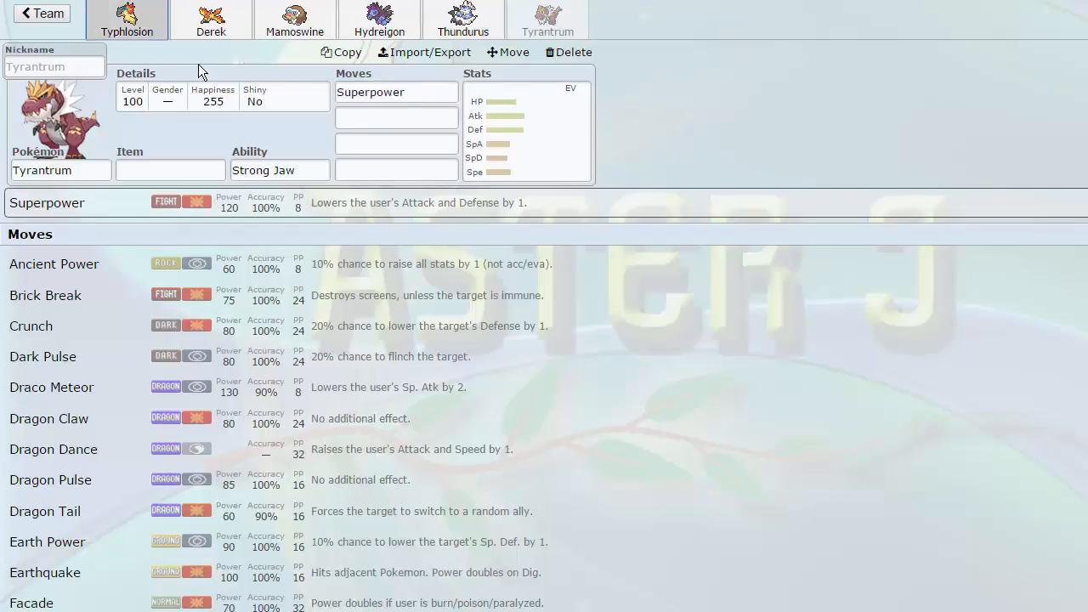
left_click(211, 19)
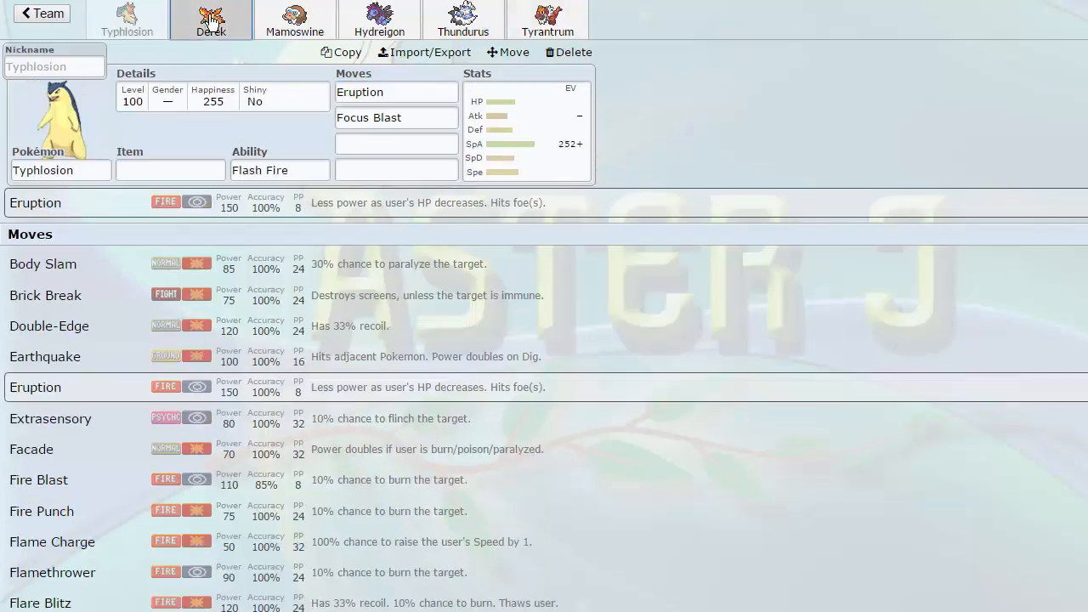
Switch to Derek, scroll its moves, and show the Timid 252 Sp. Atk/252+ Speed page.
left_click(210, 21)
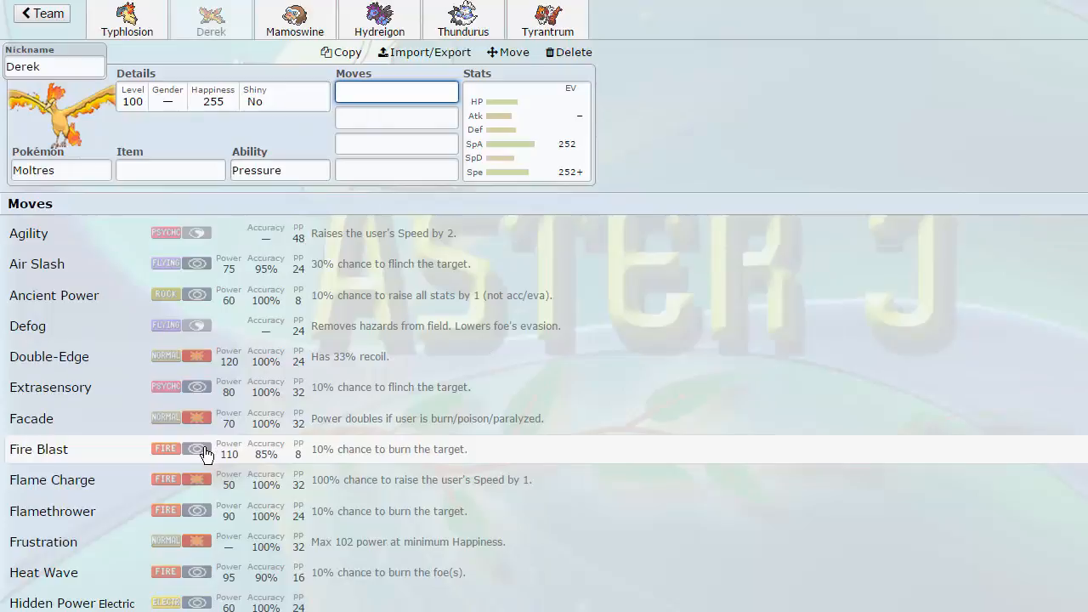
mouse_move(191, 305)
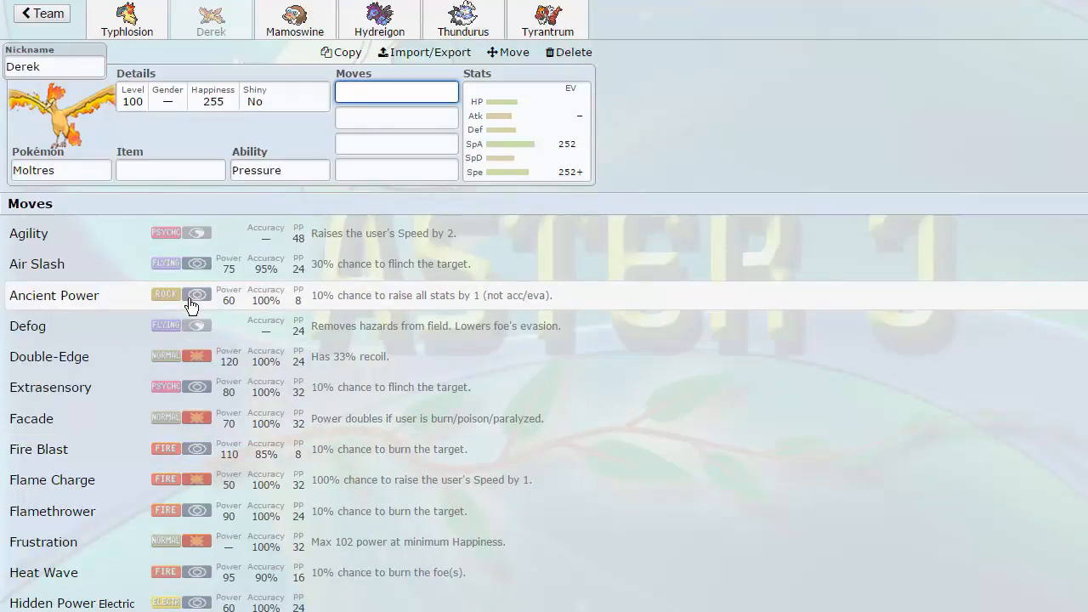
mouse_move(186, 384)
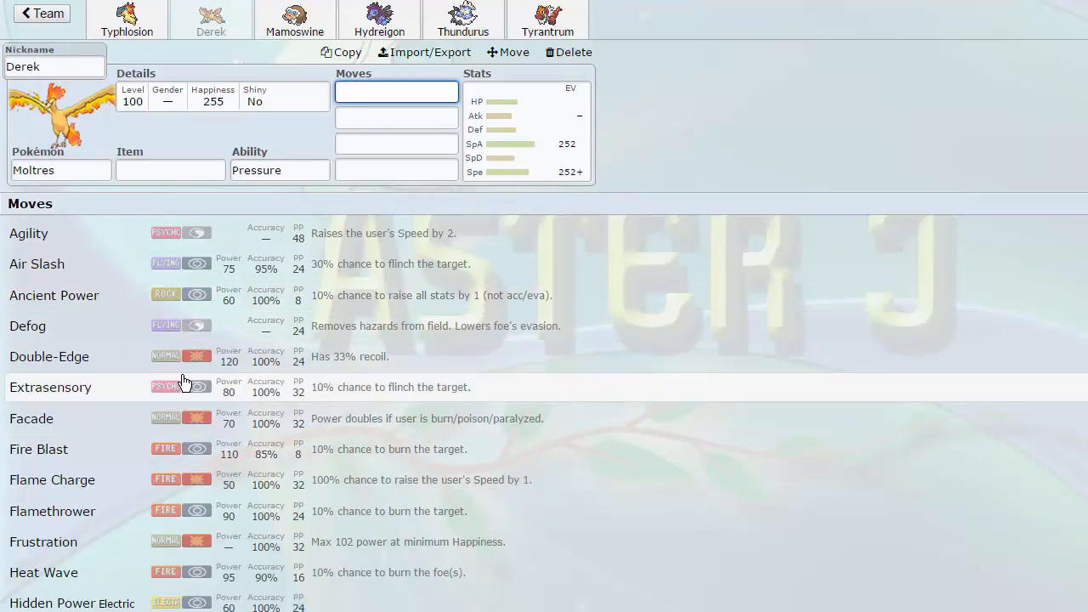
scroll("down", 3)
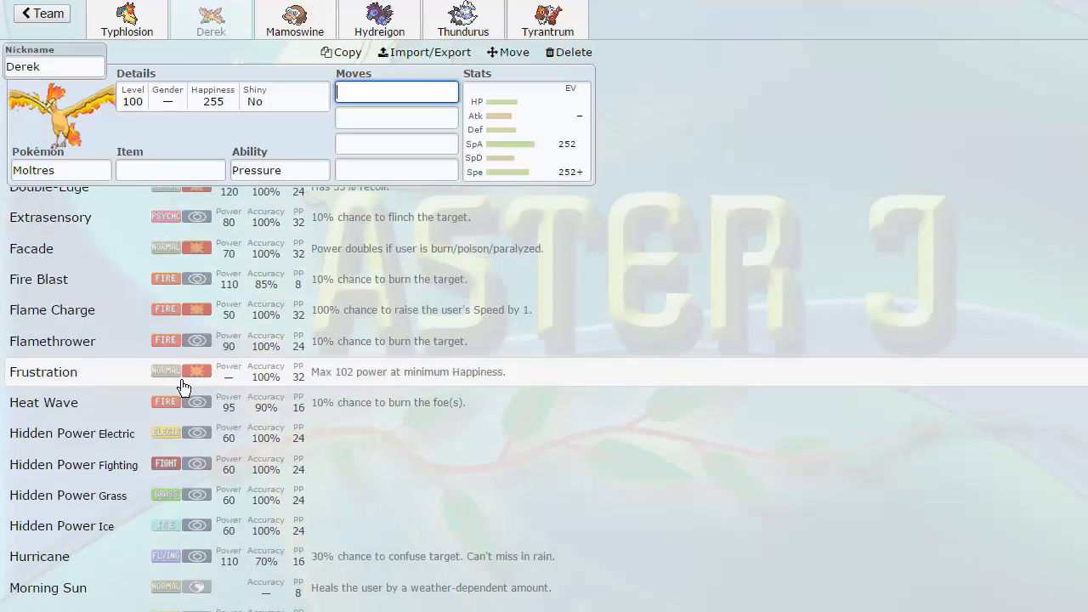
scroll("up", 3)
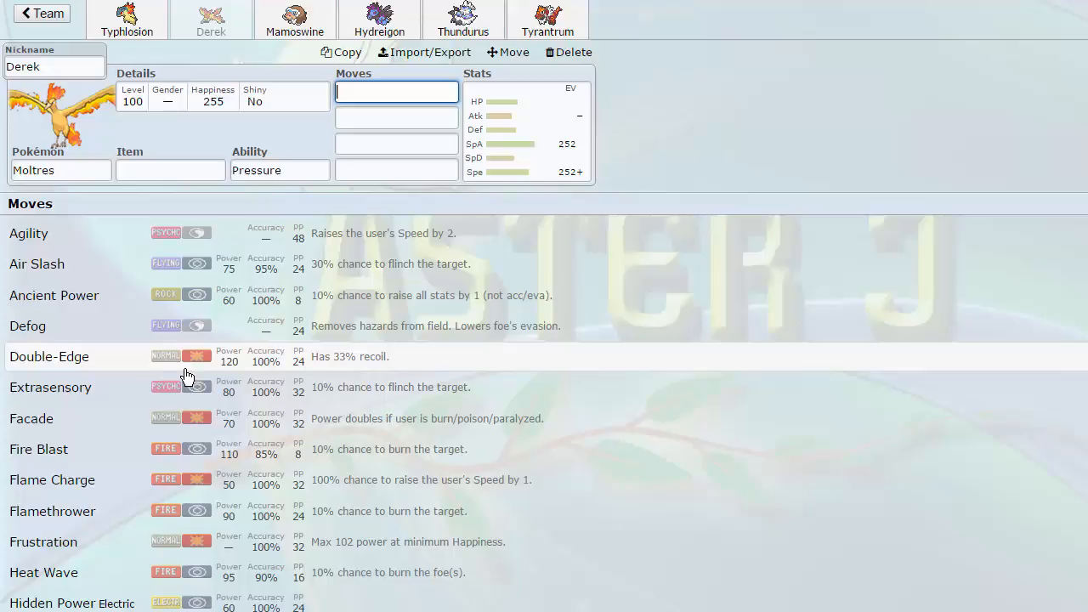
left_click(527, 132)
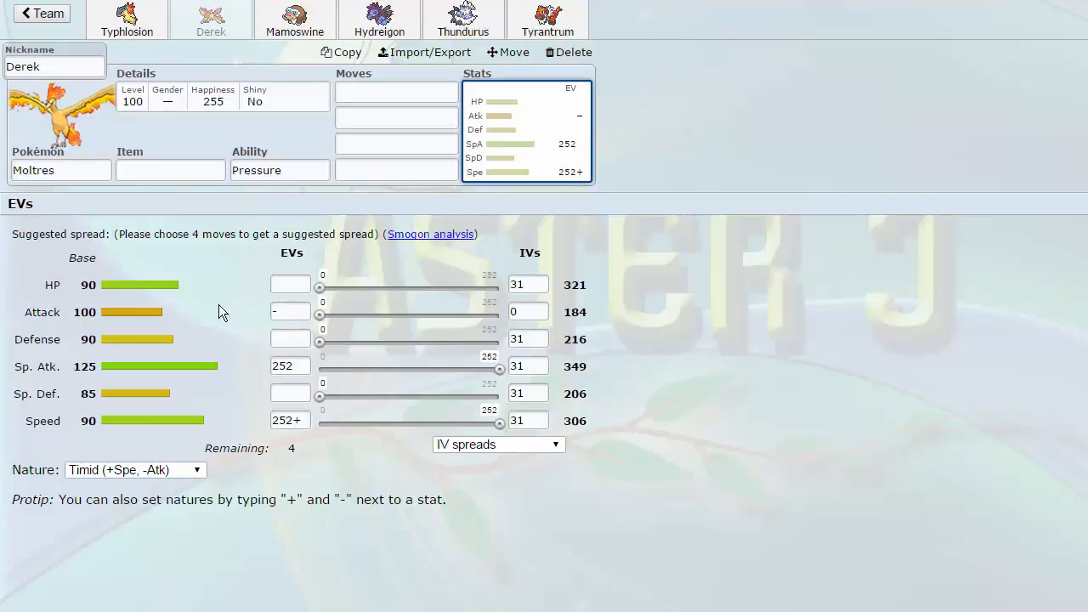
Replace Mamoswine with Zapdos by searching 'zap' in the Pokémon field.
left_click(295, 19)
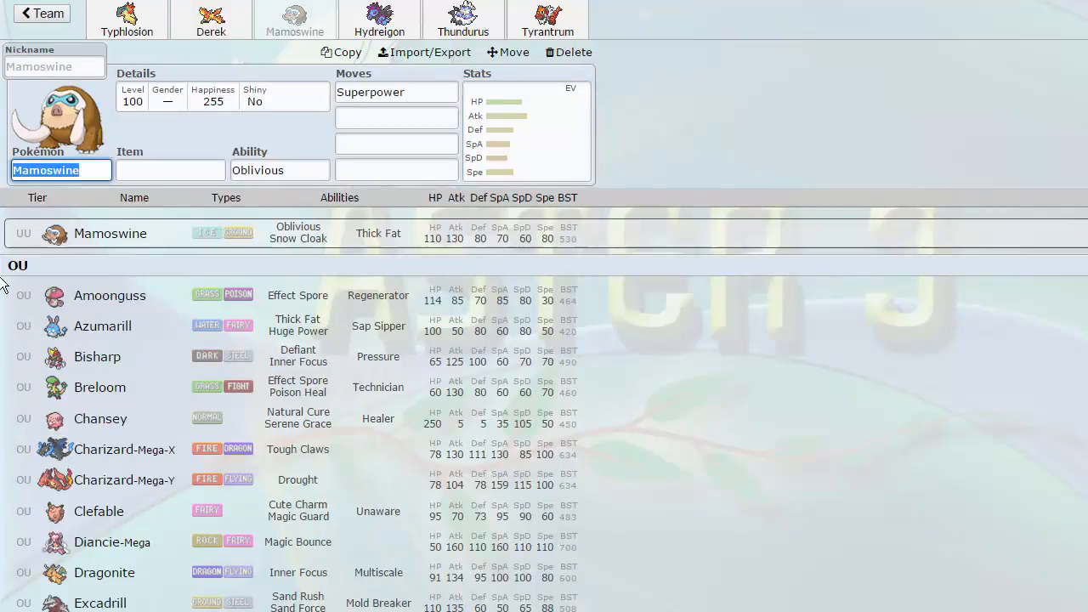
type("zap")
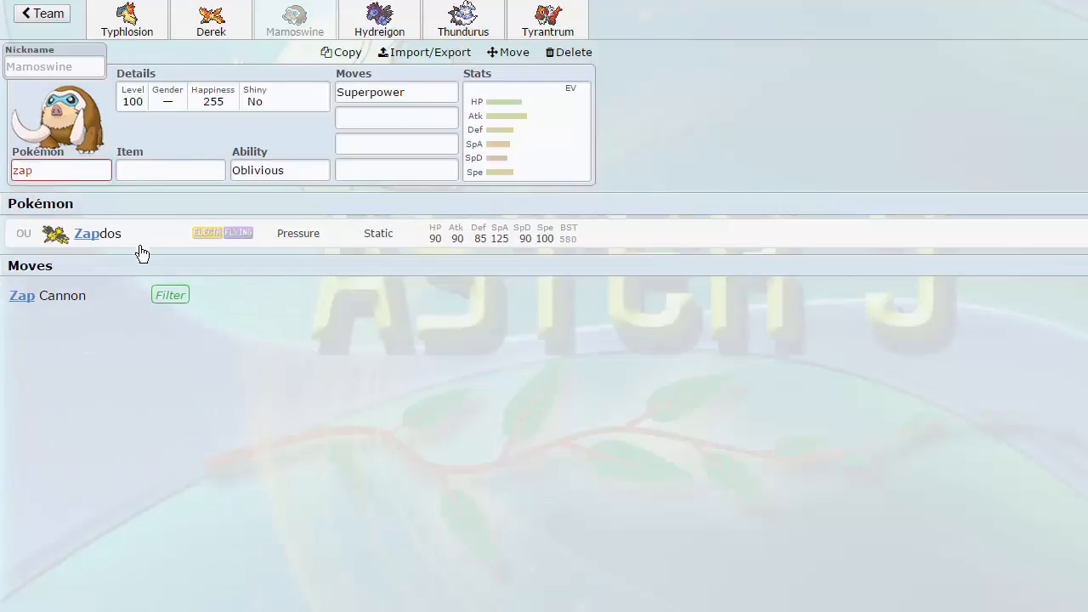
left_click(97, 233)
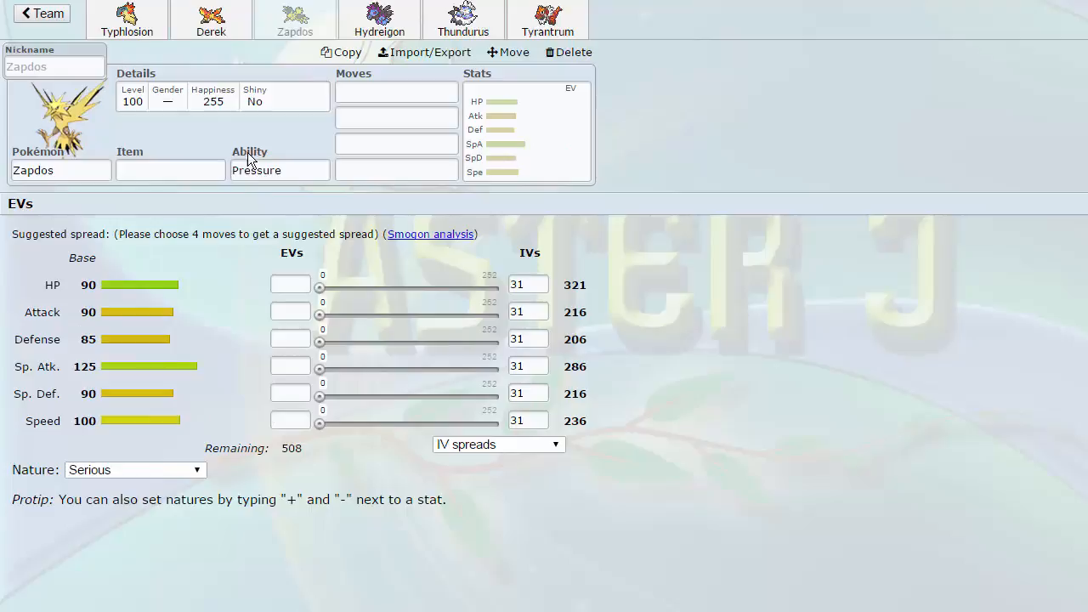
Compare Derek's and Zapdos's stats, ending on Derek's Timid EV spread.
left_click(211, 19)
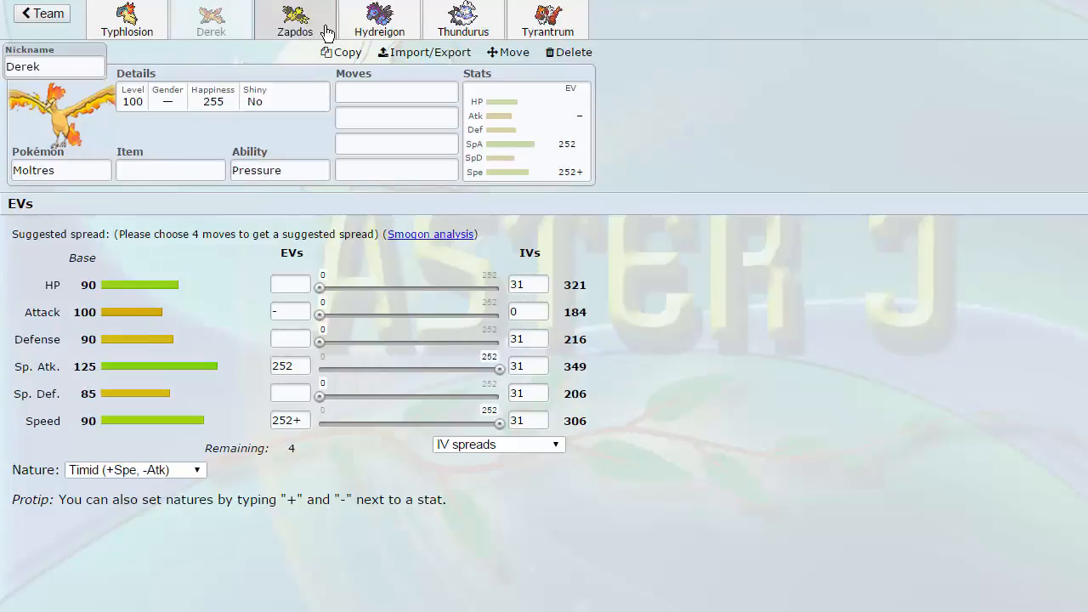
left_click(295, 18)
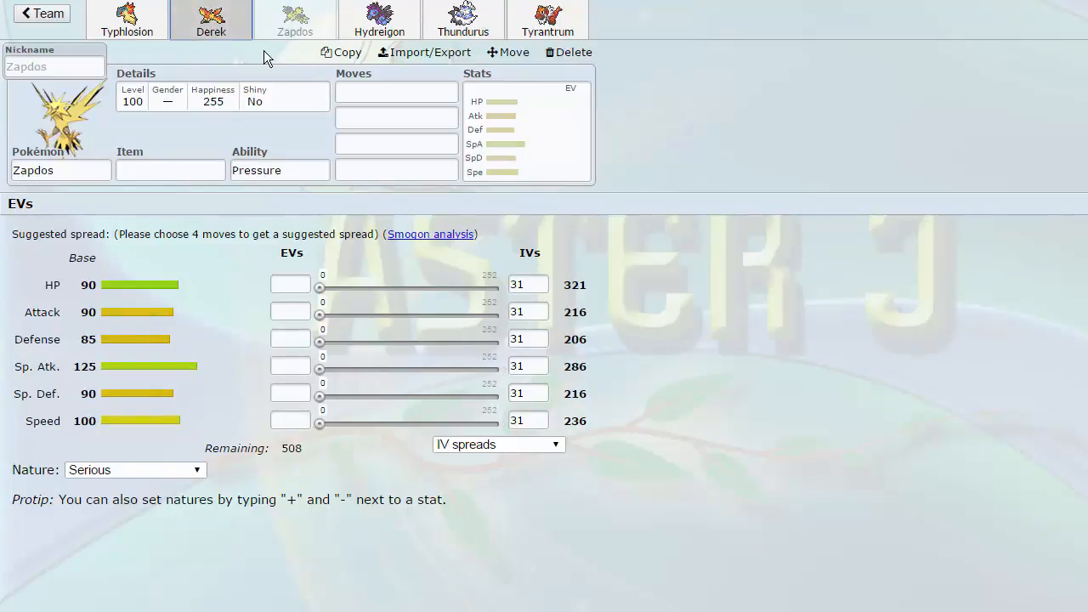
mouse_move(162, 237)
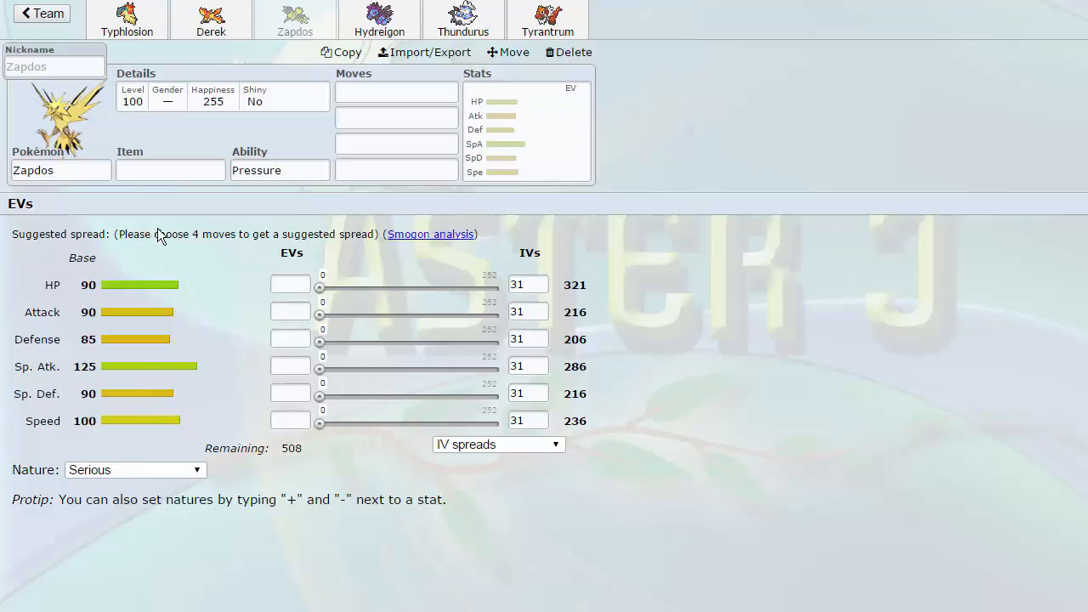
left_click(211, 18)
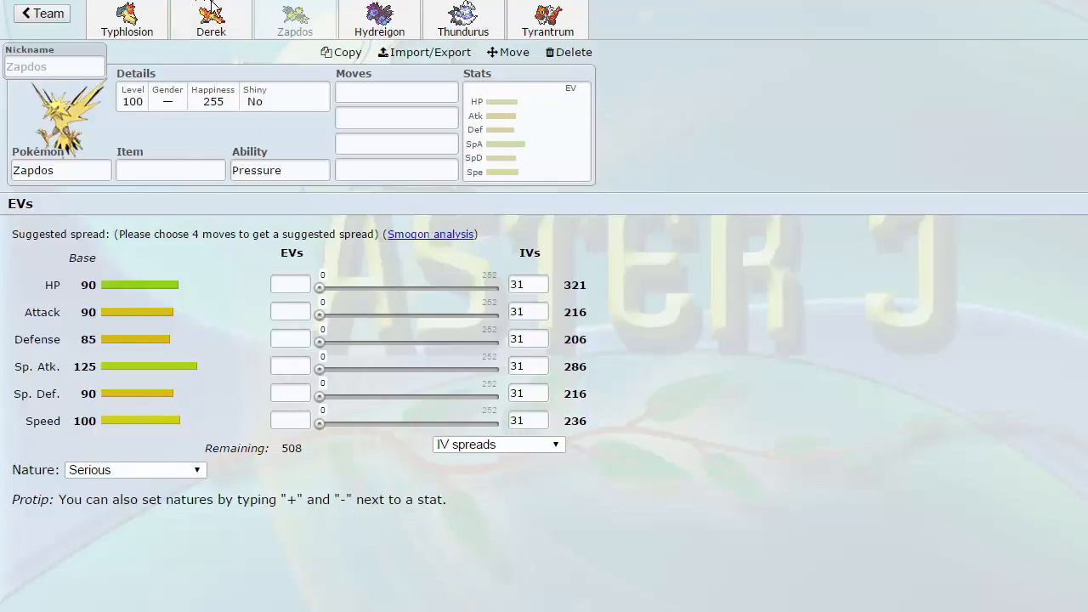
left_click(211, 19)
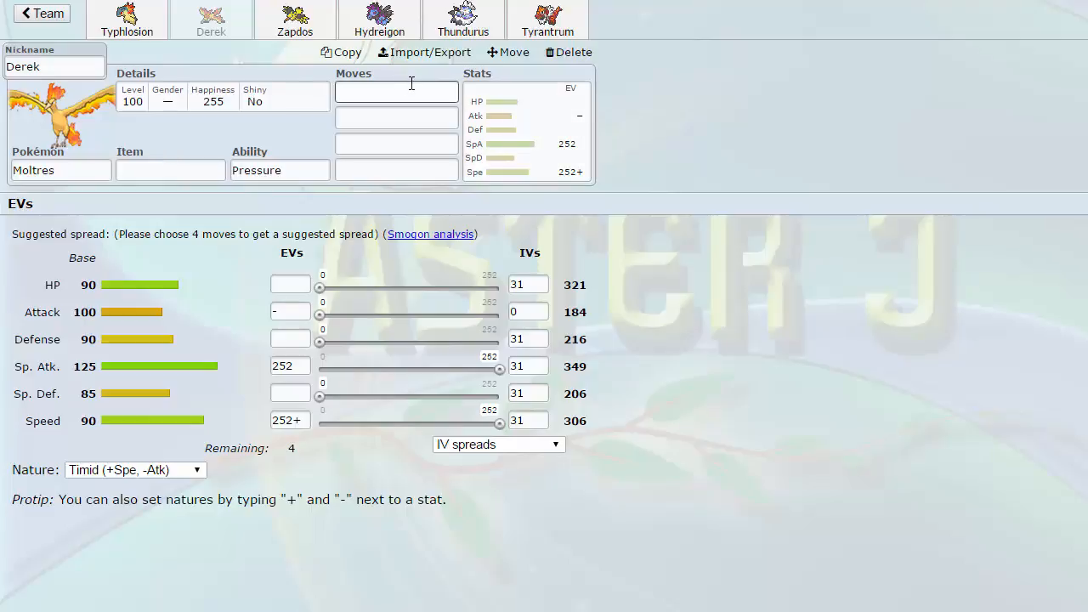
Bring up Derek the Moltres's learnable moves for its first move slot.
left_click(397, 91)
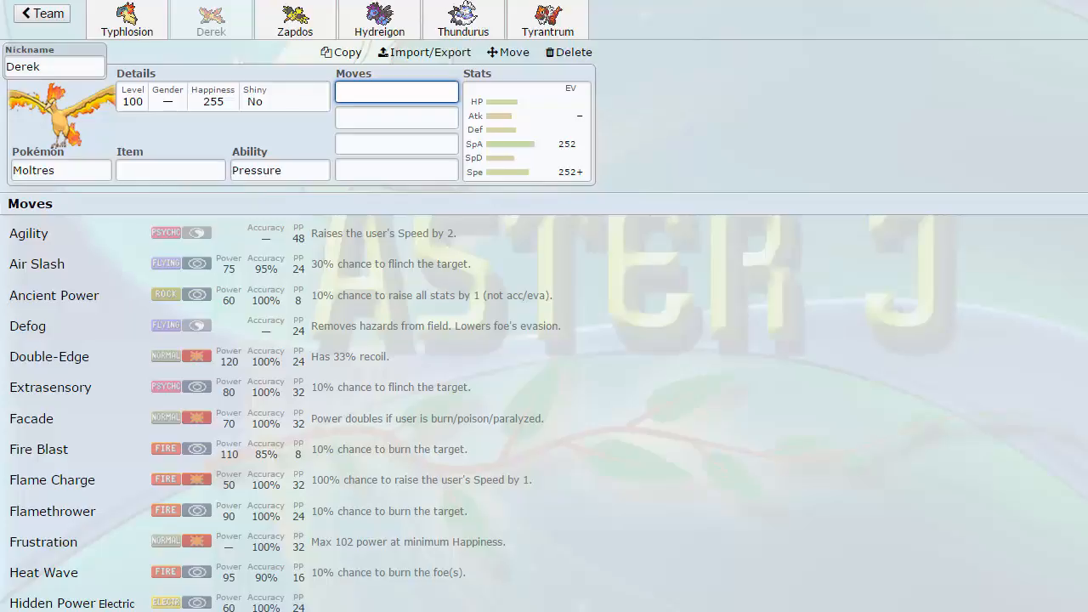
left_click(396, 91)
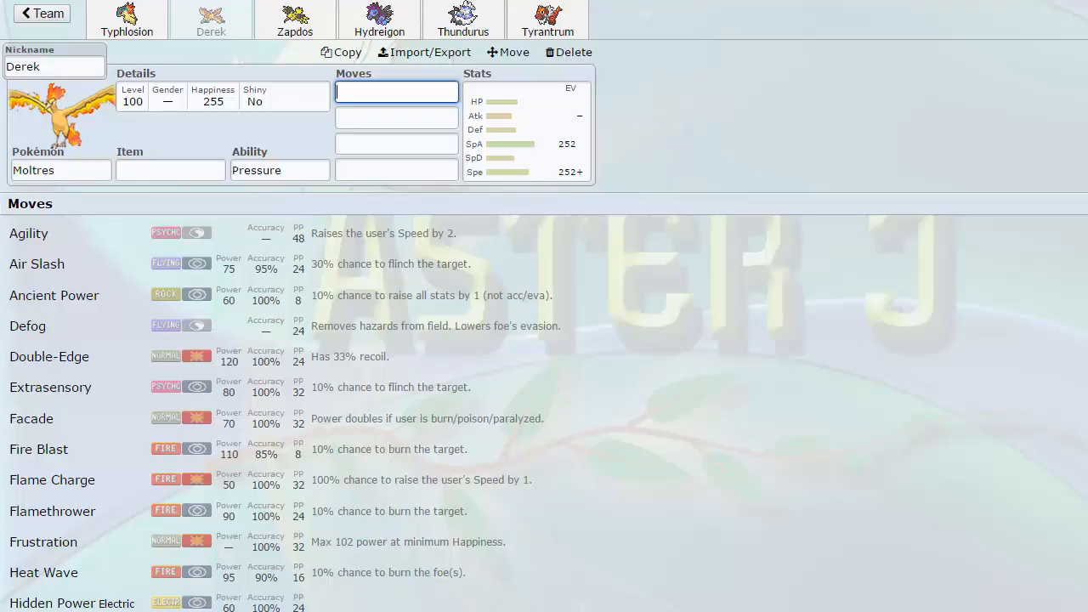